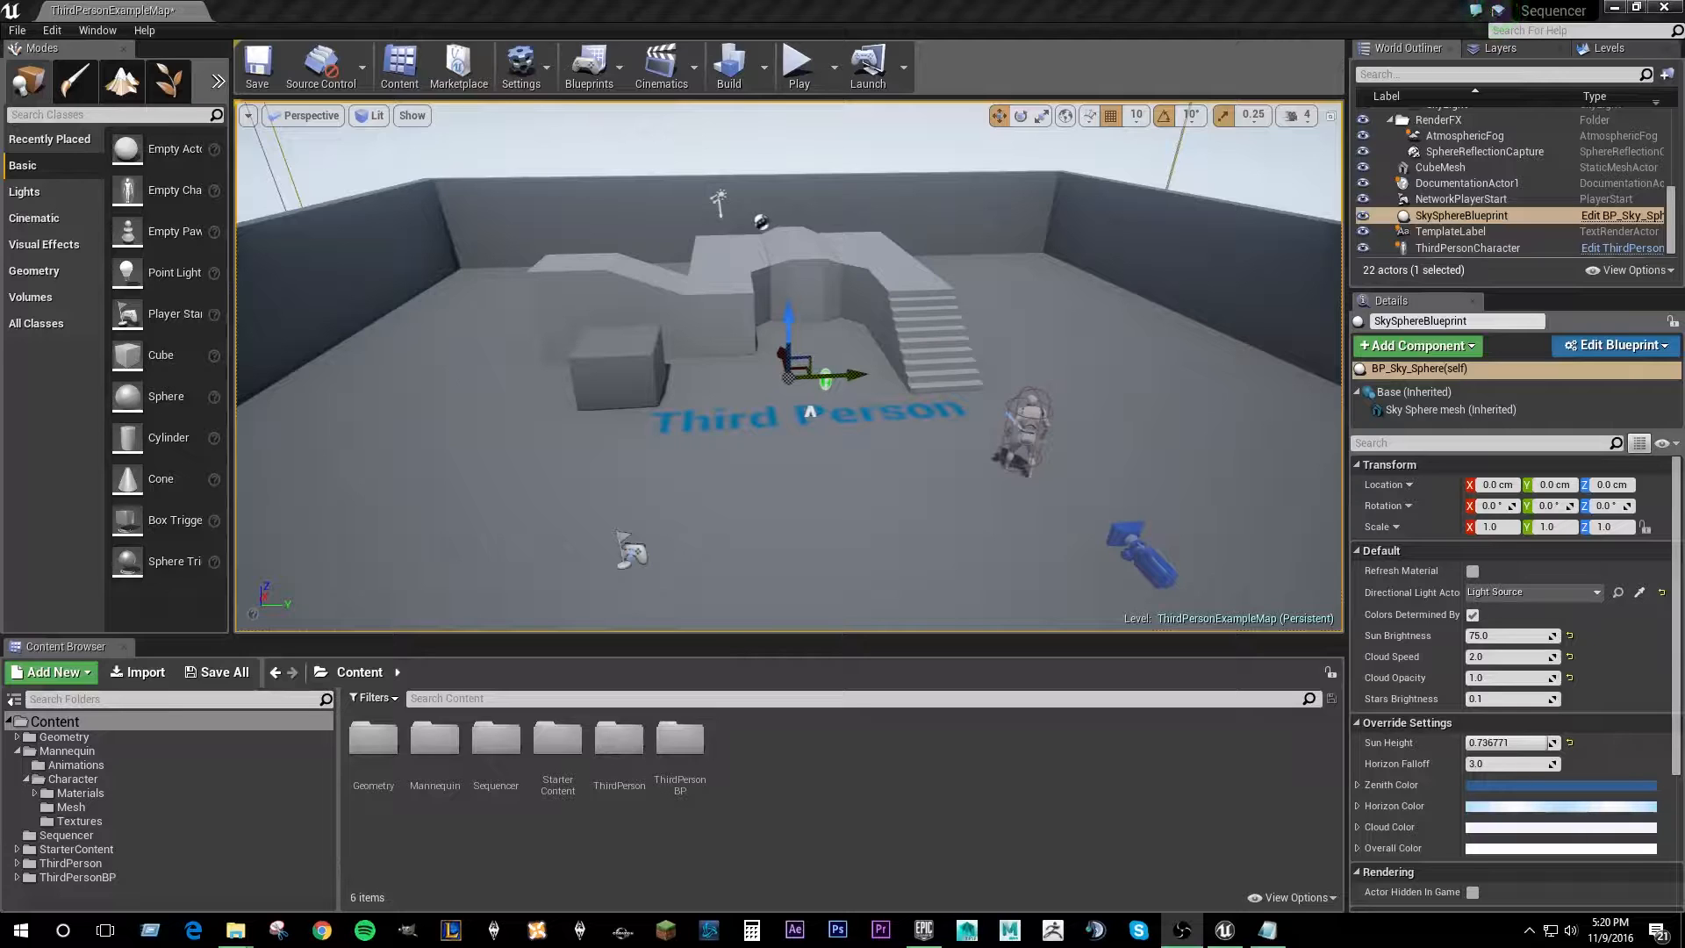
# - Remove ThirdPersonCharacter and drag SK_Mannequin from Content/Mannequin/Character/Mesh onto the floor
pyautogui.click(661, 61)
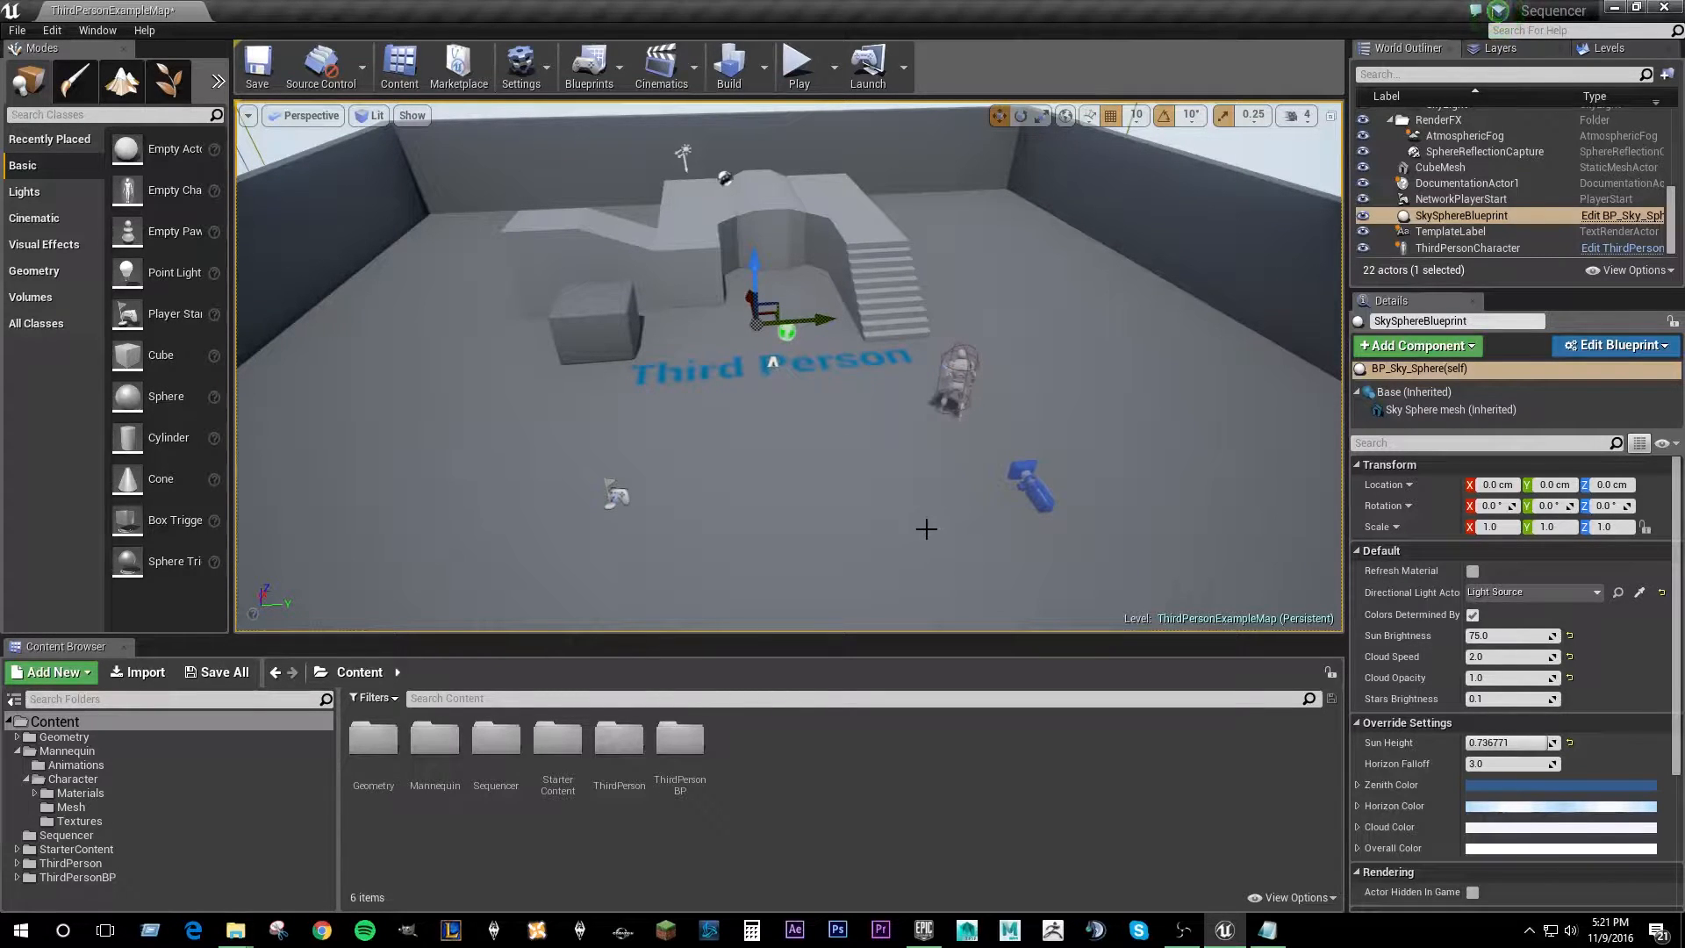
pyautogui.click(1468, 247)
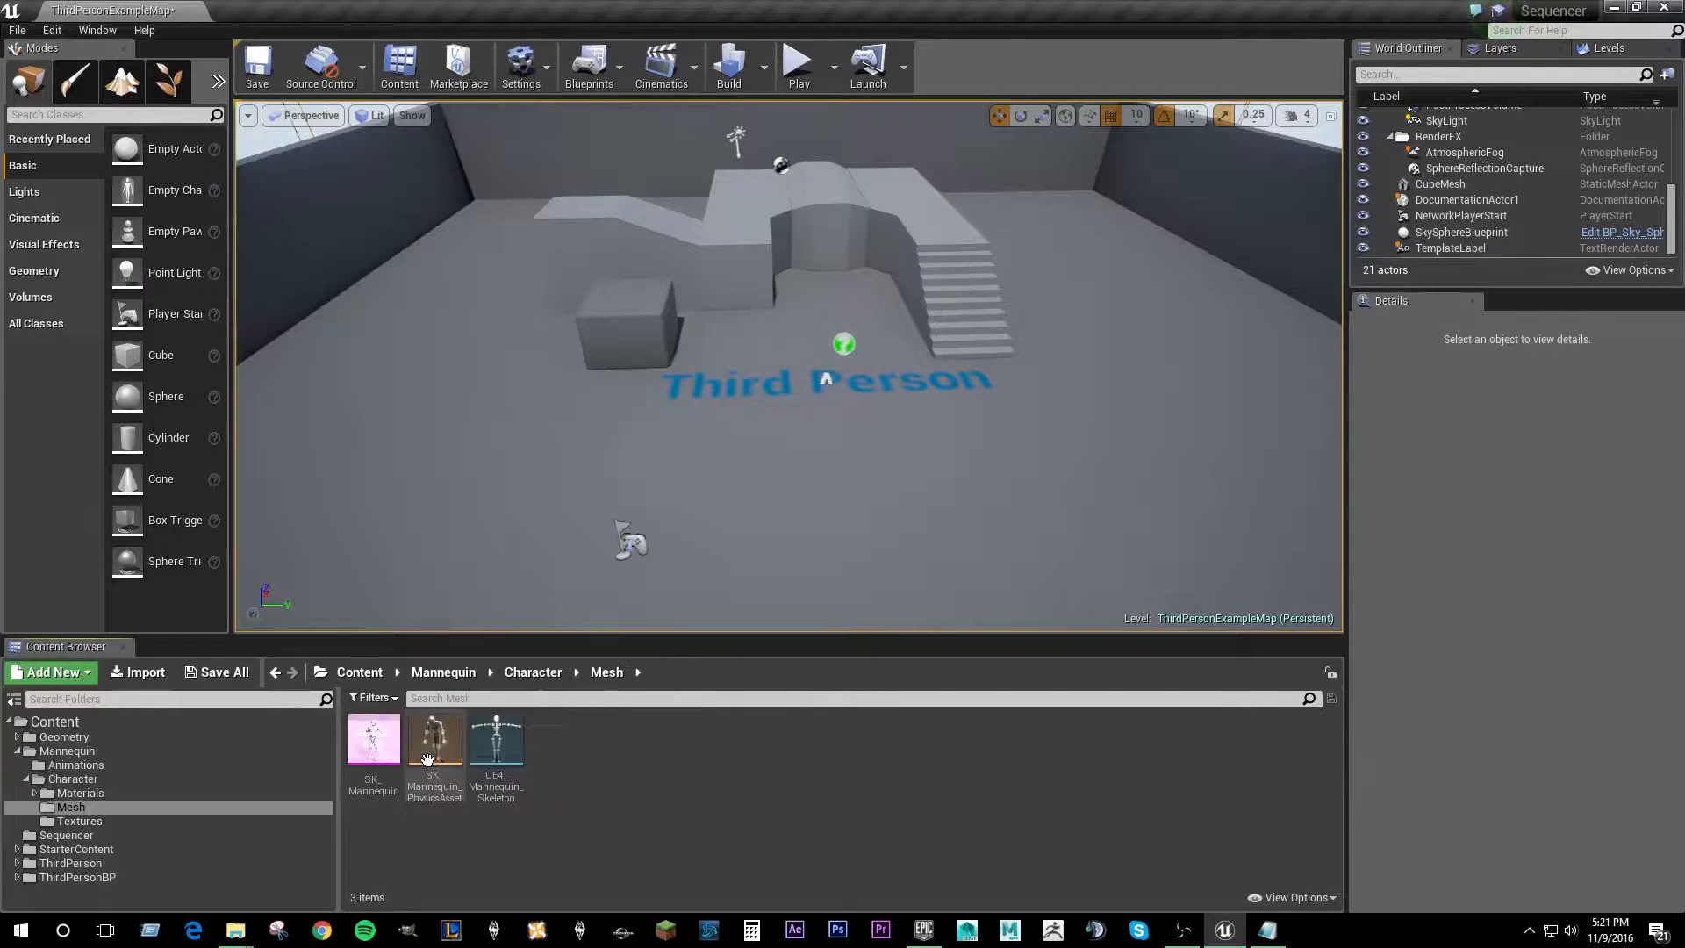
pyautogui.moveTo(374, 737); pyautogui.dragTo(506, 371)
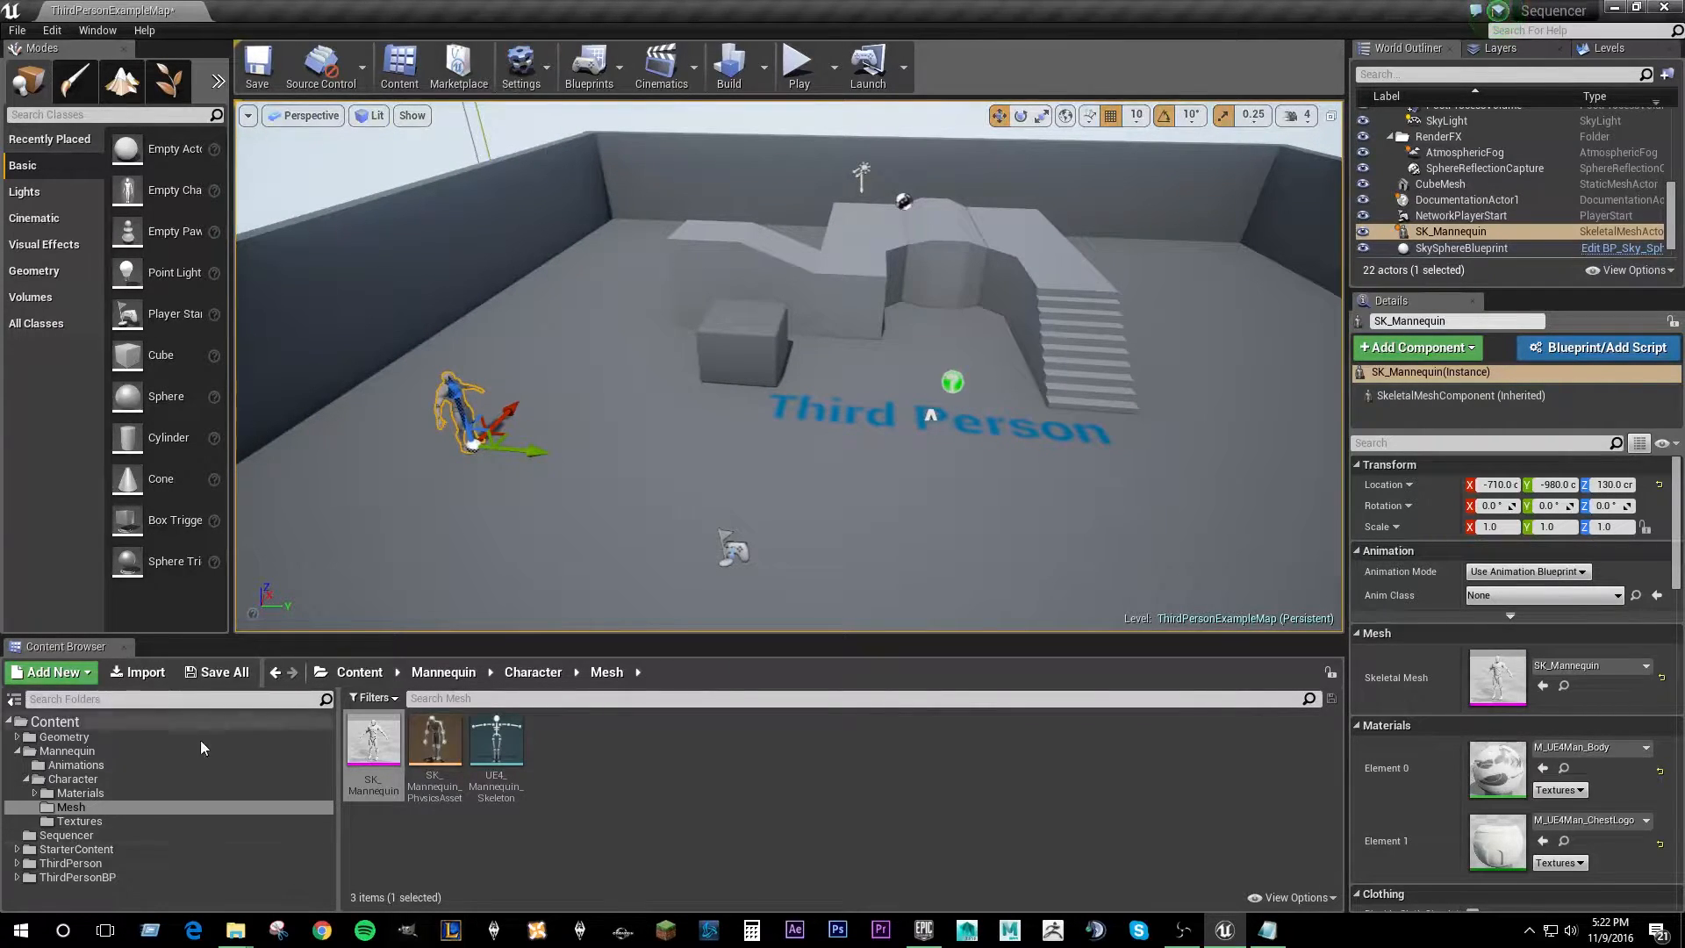
pyautogui.click(661, 61)
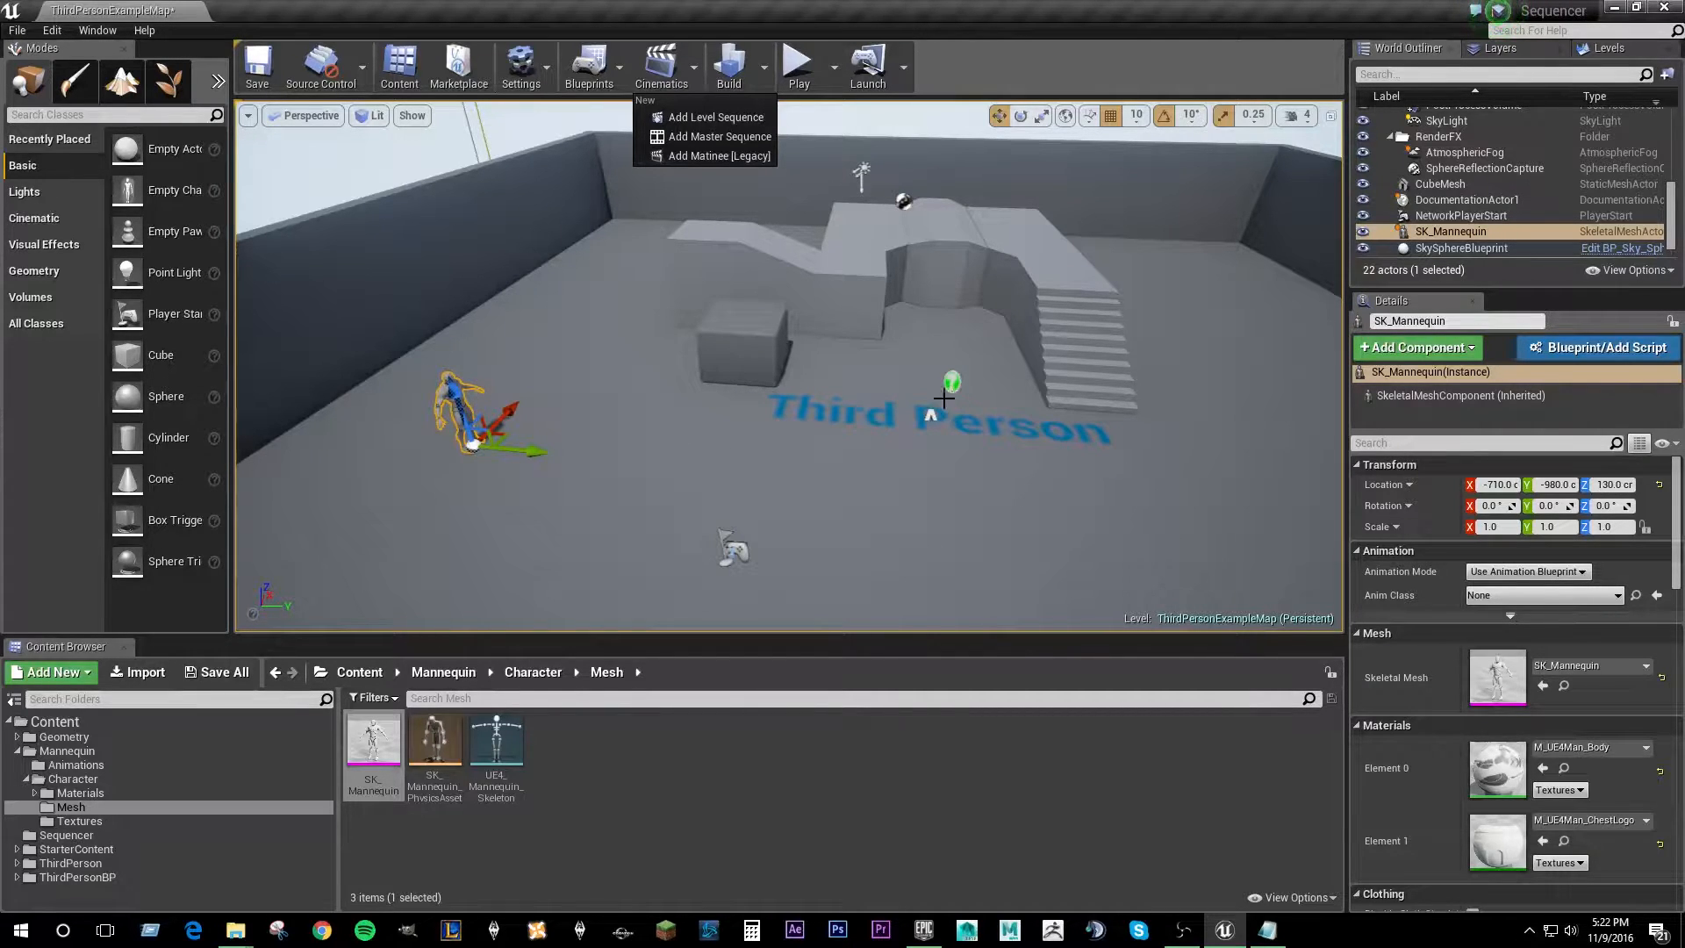
pyautogui.moveTo(748, 118)
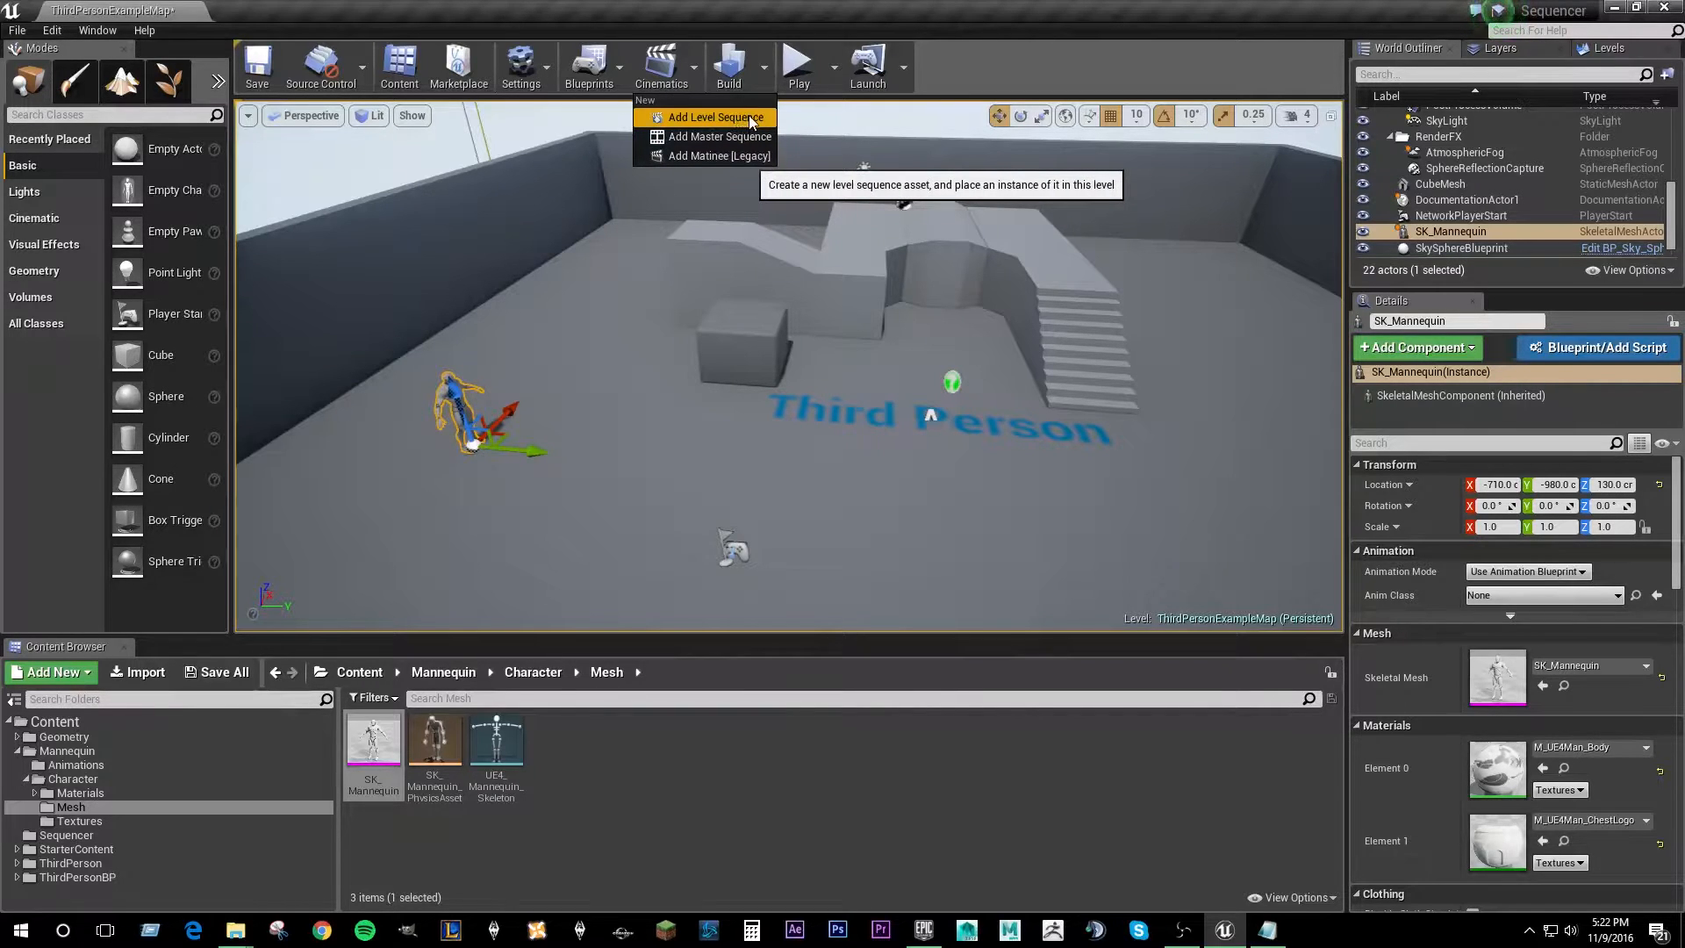
# - Add a level sequence from Cinematics and save it as 'Master' in /Game/
pyautogui.click(716, 116)
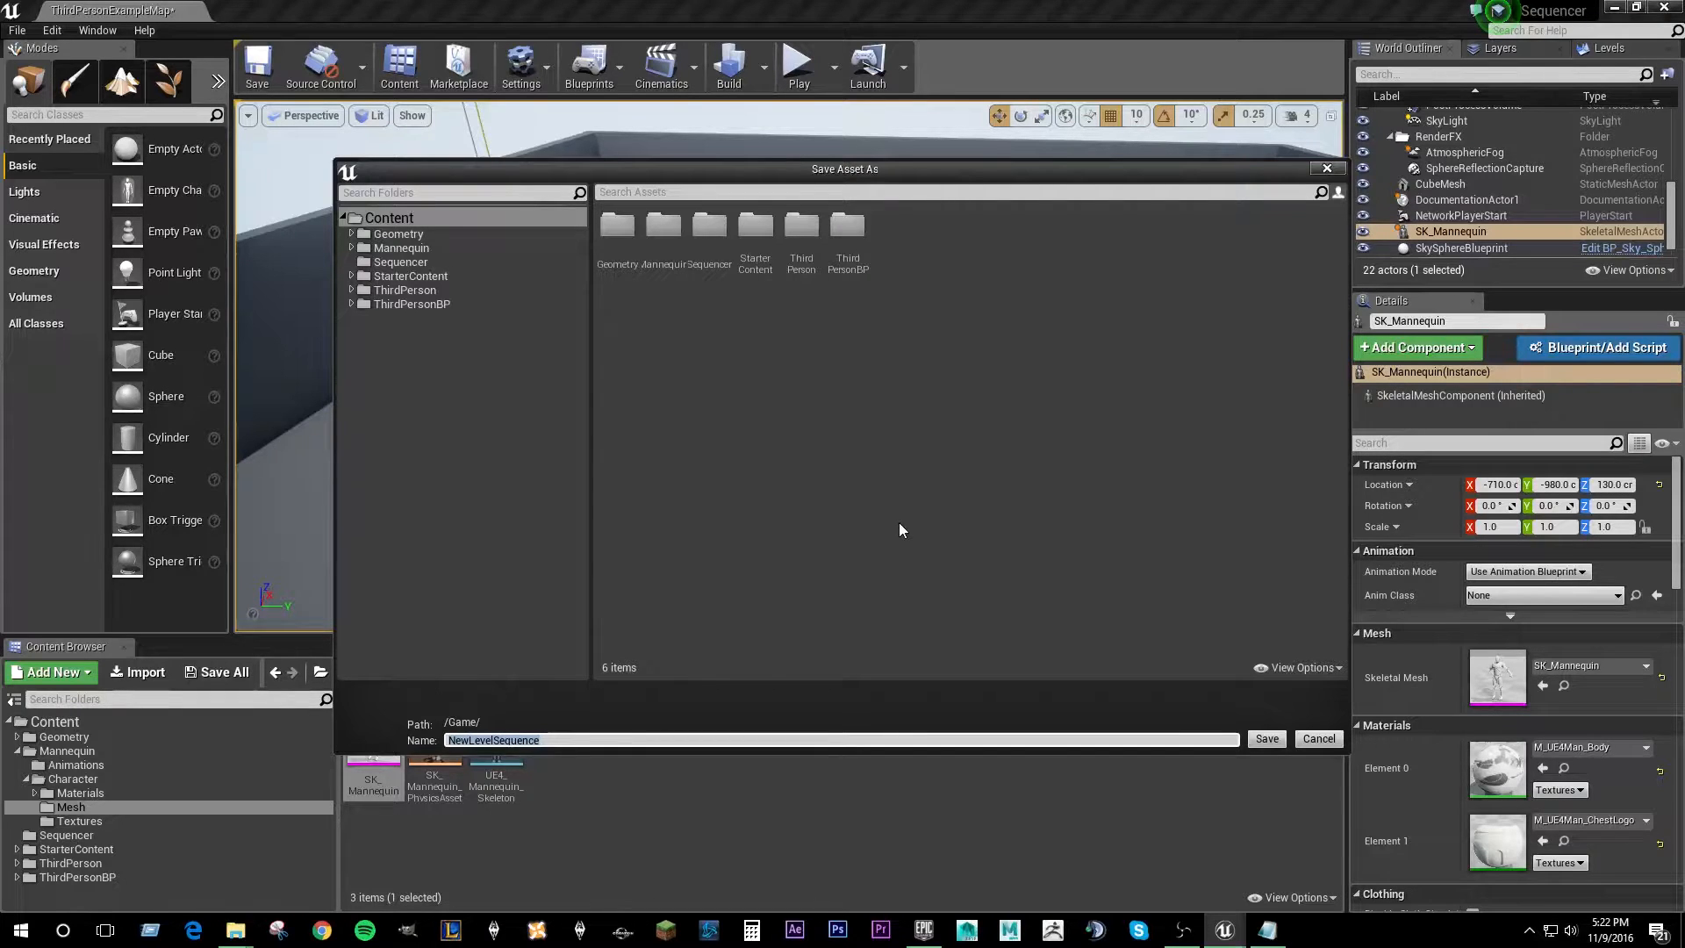
pyautogui.write('Master')
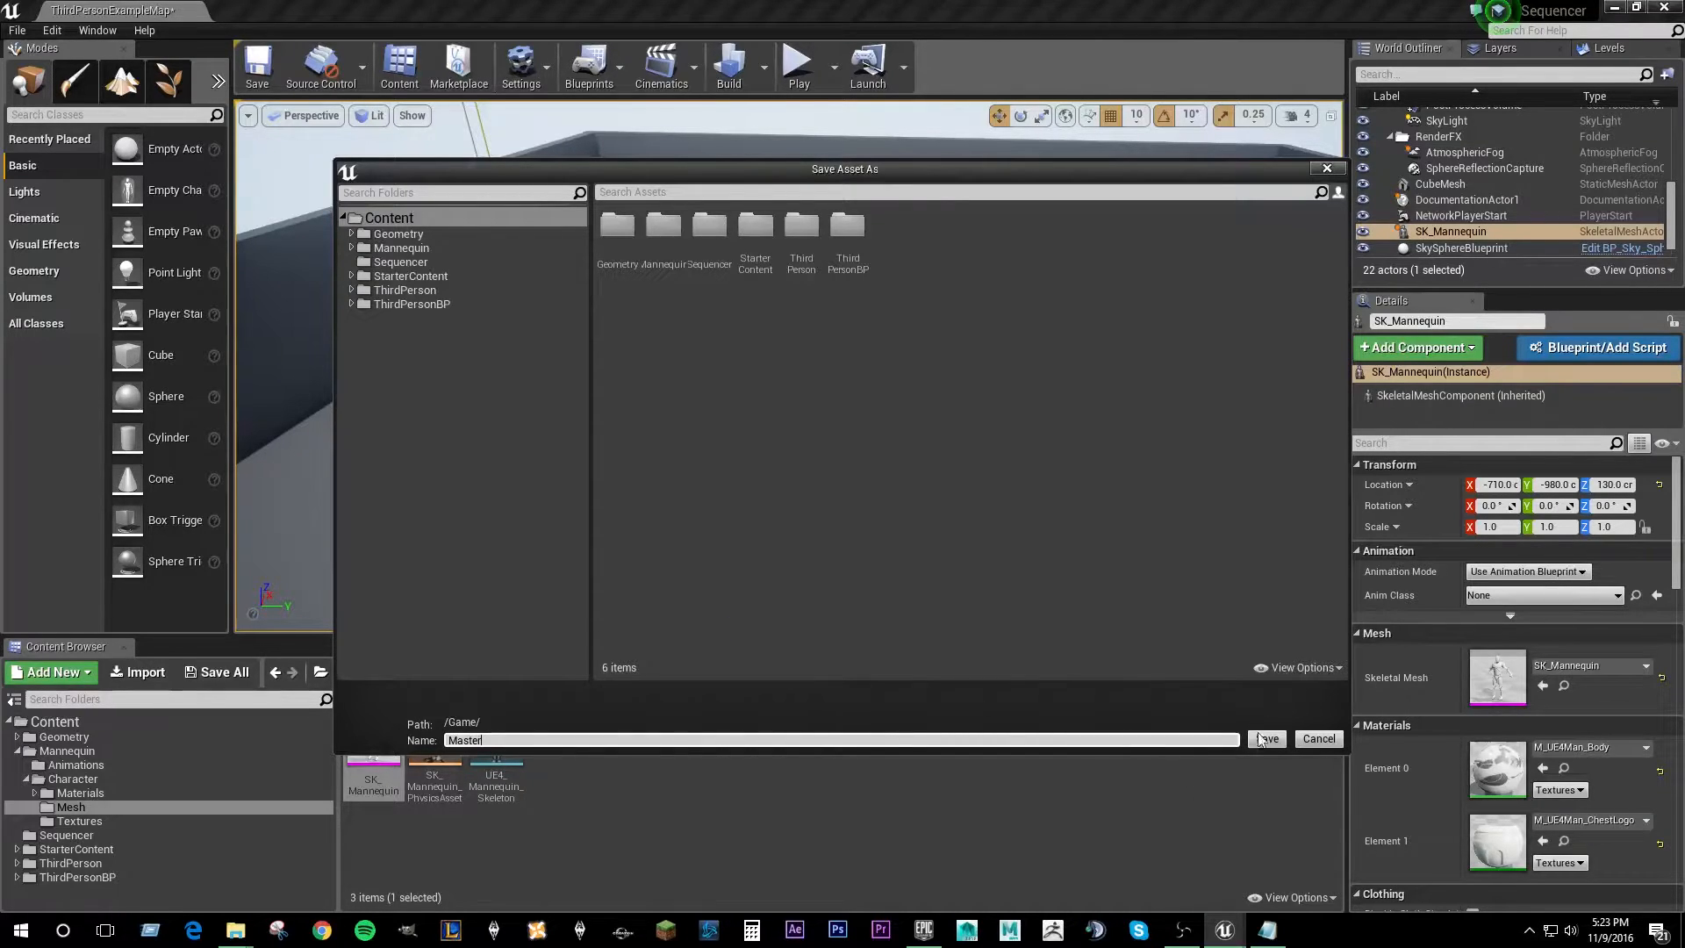
pyautogui.click(1267, 738)
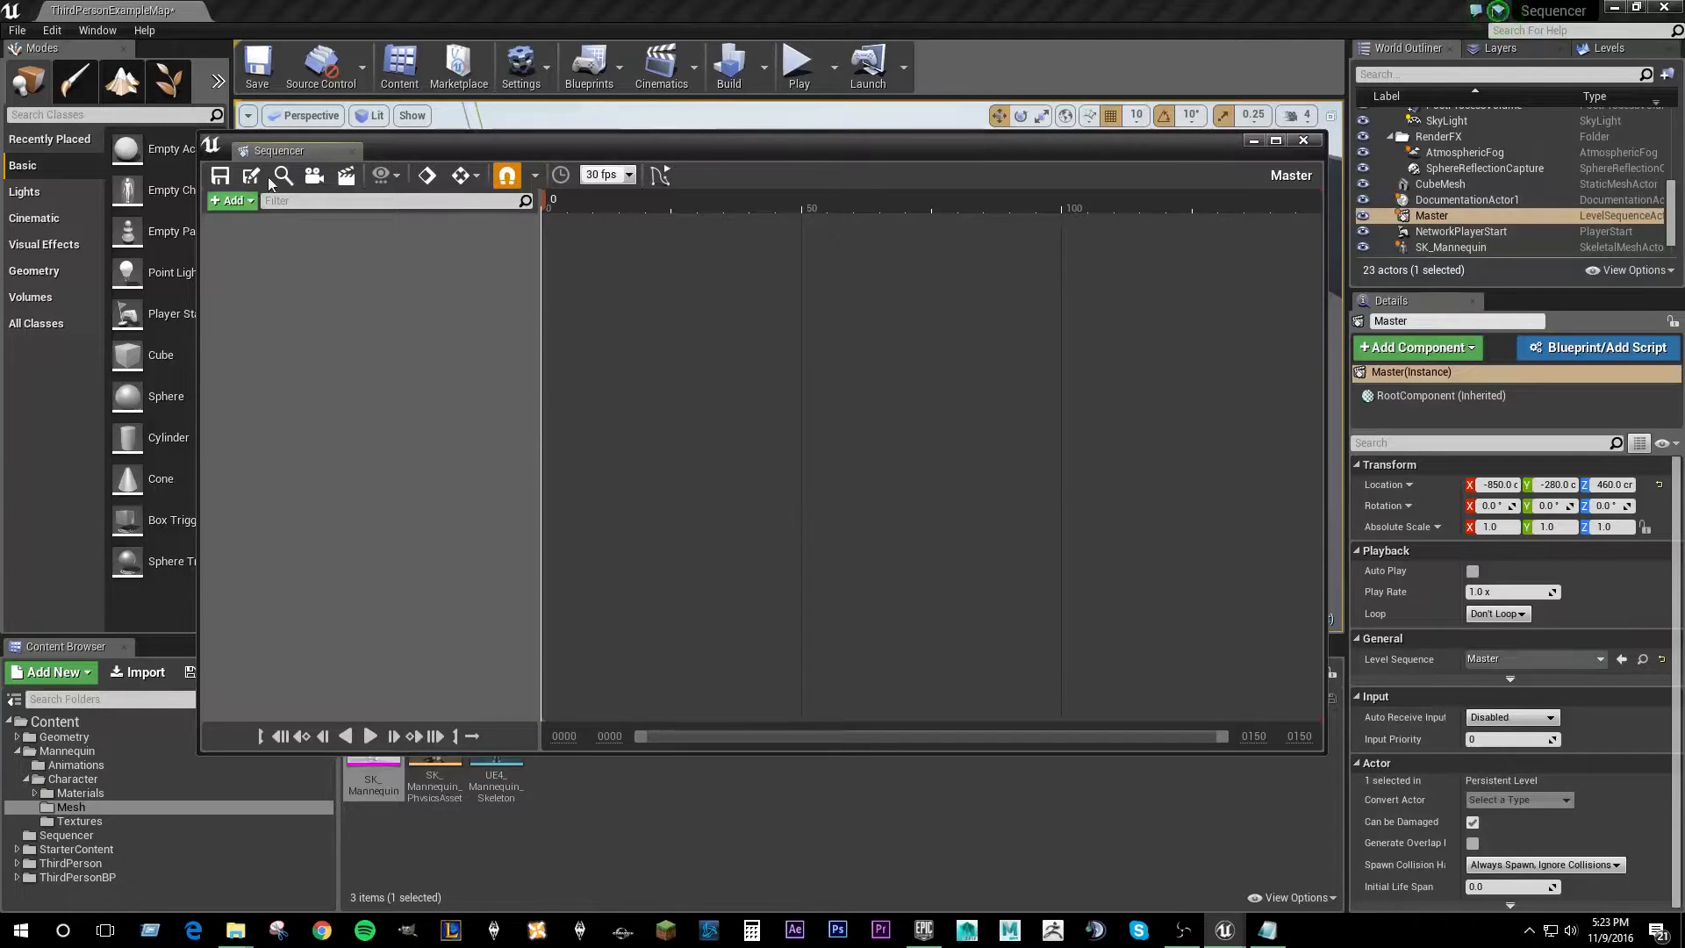
pyautogui.moveTo(283, 176)
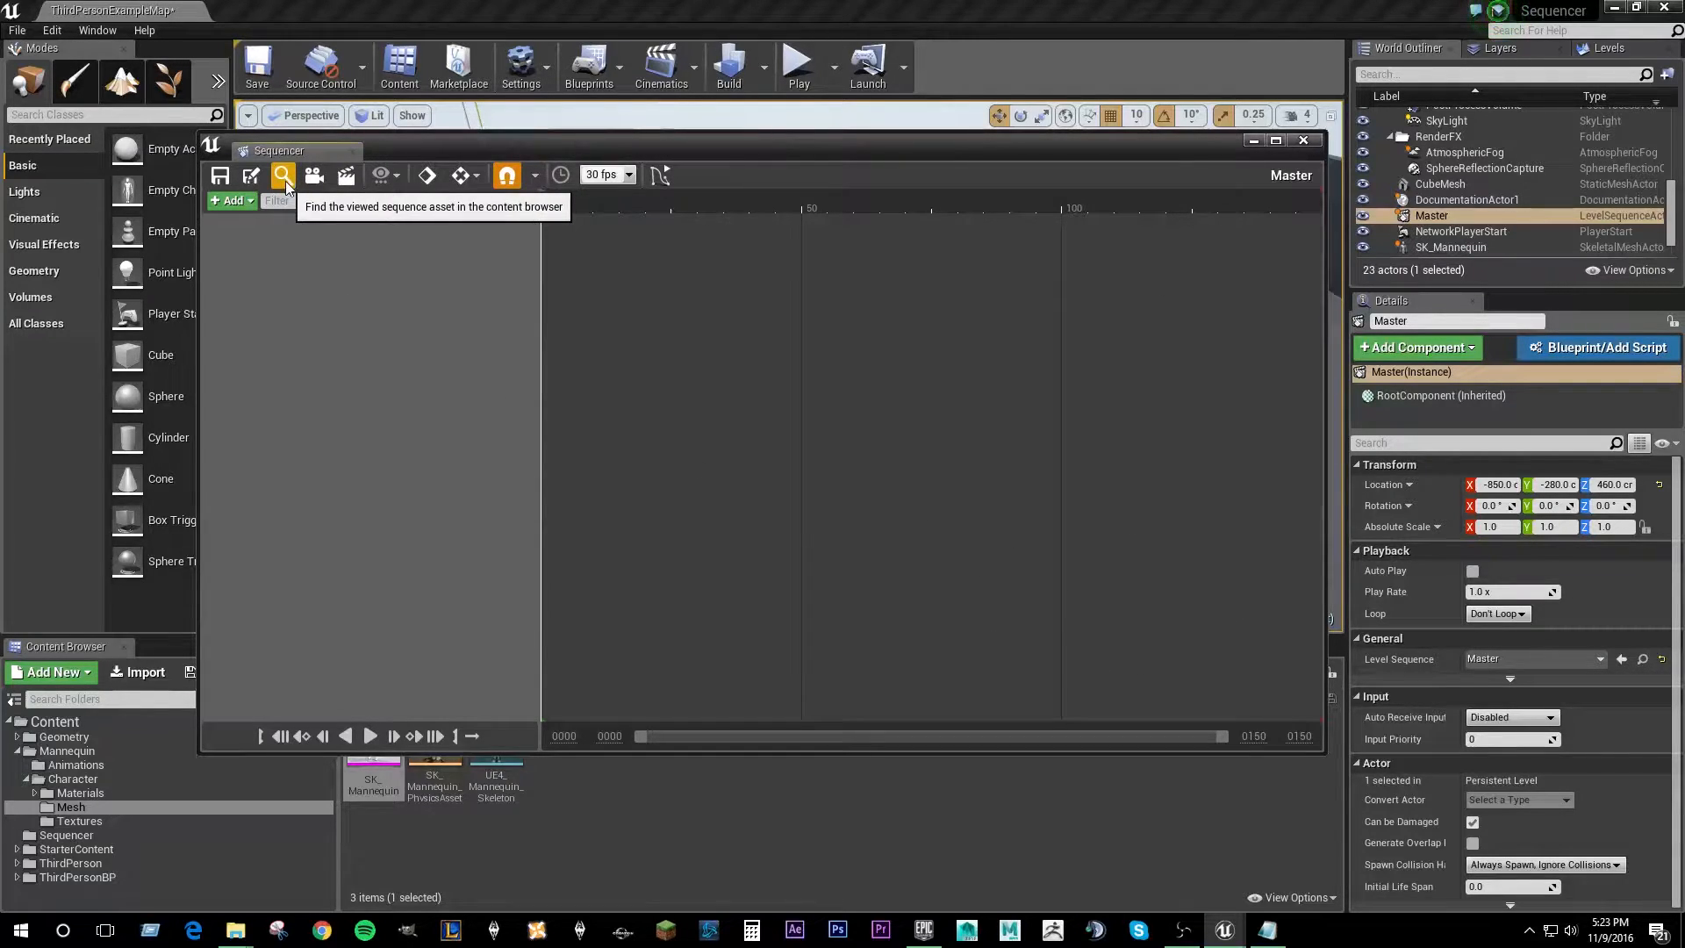
# - Locate the Master sequence asset using Find in Content Browser
pyautogui.click(282, 174)
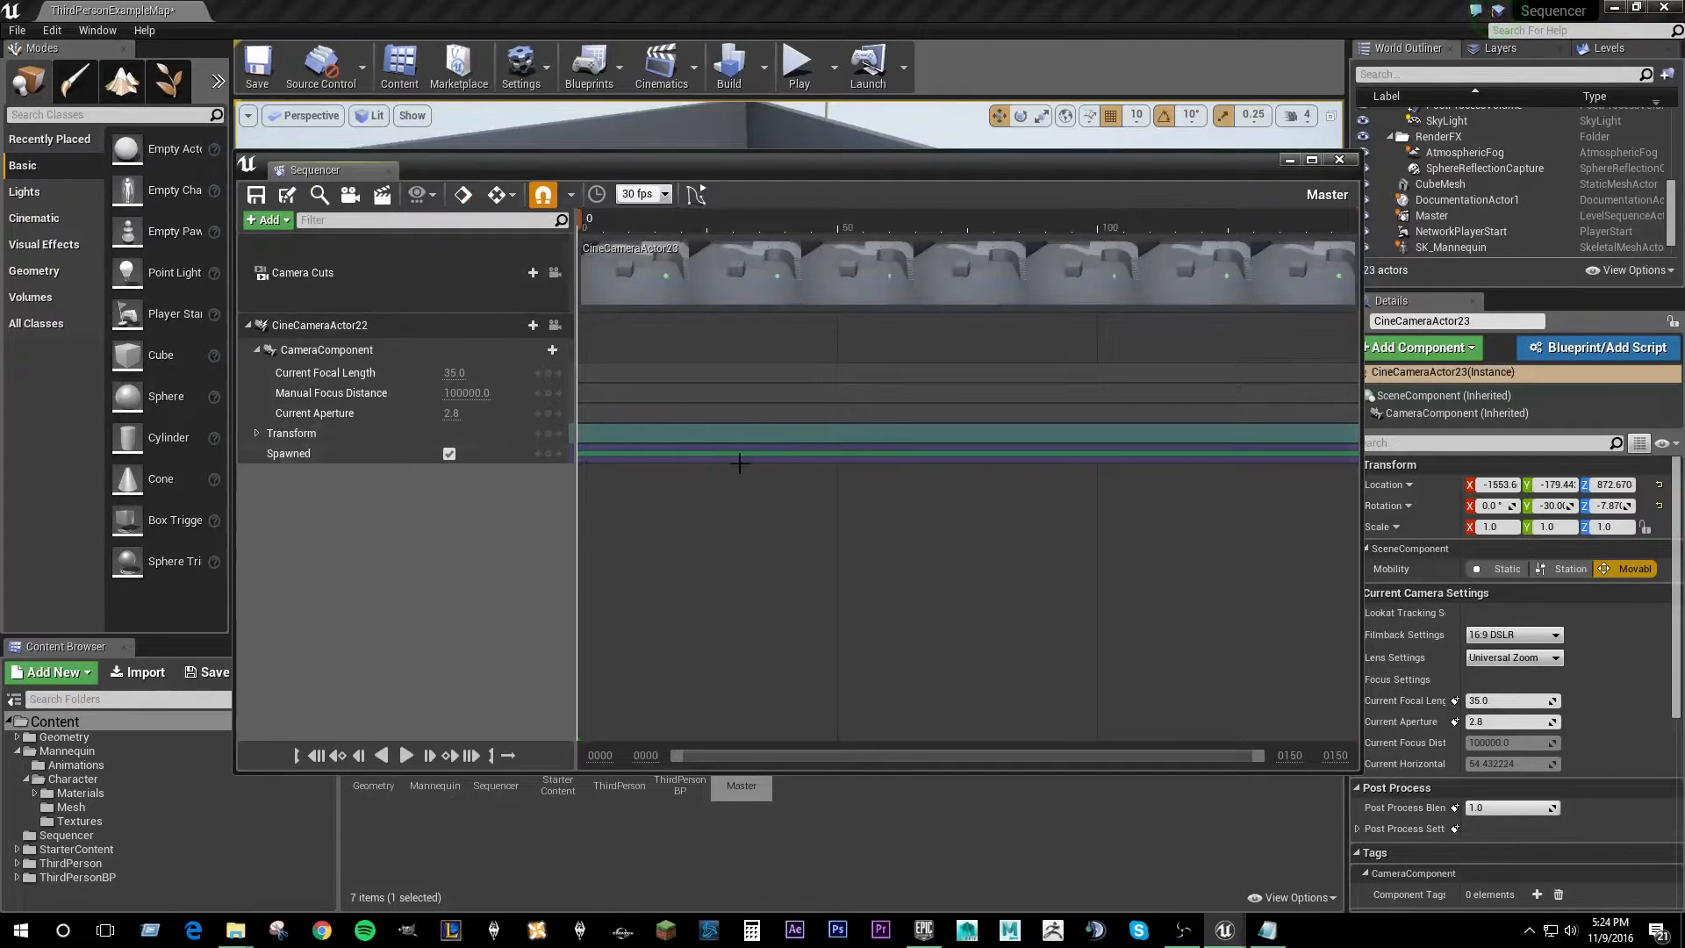
pyautogui.moveTo(548, 433)
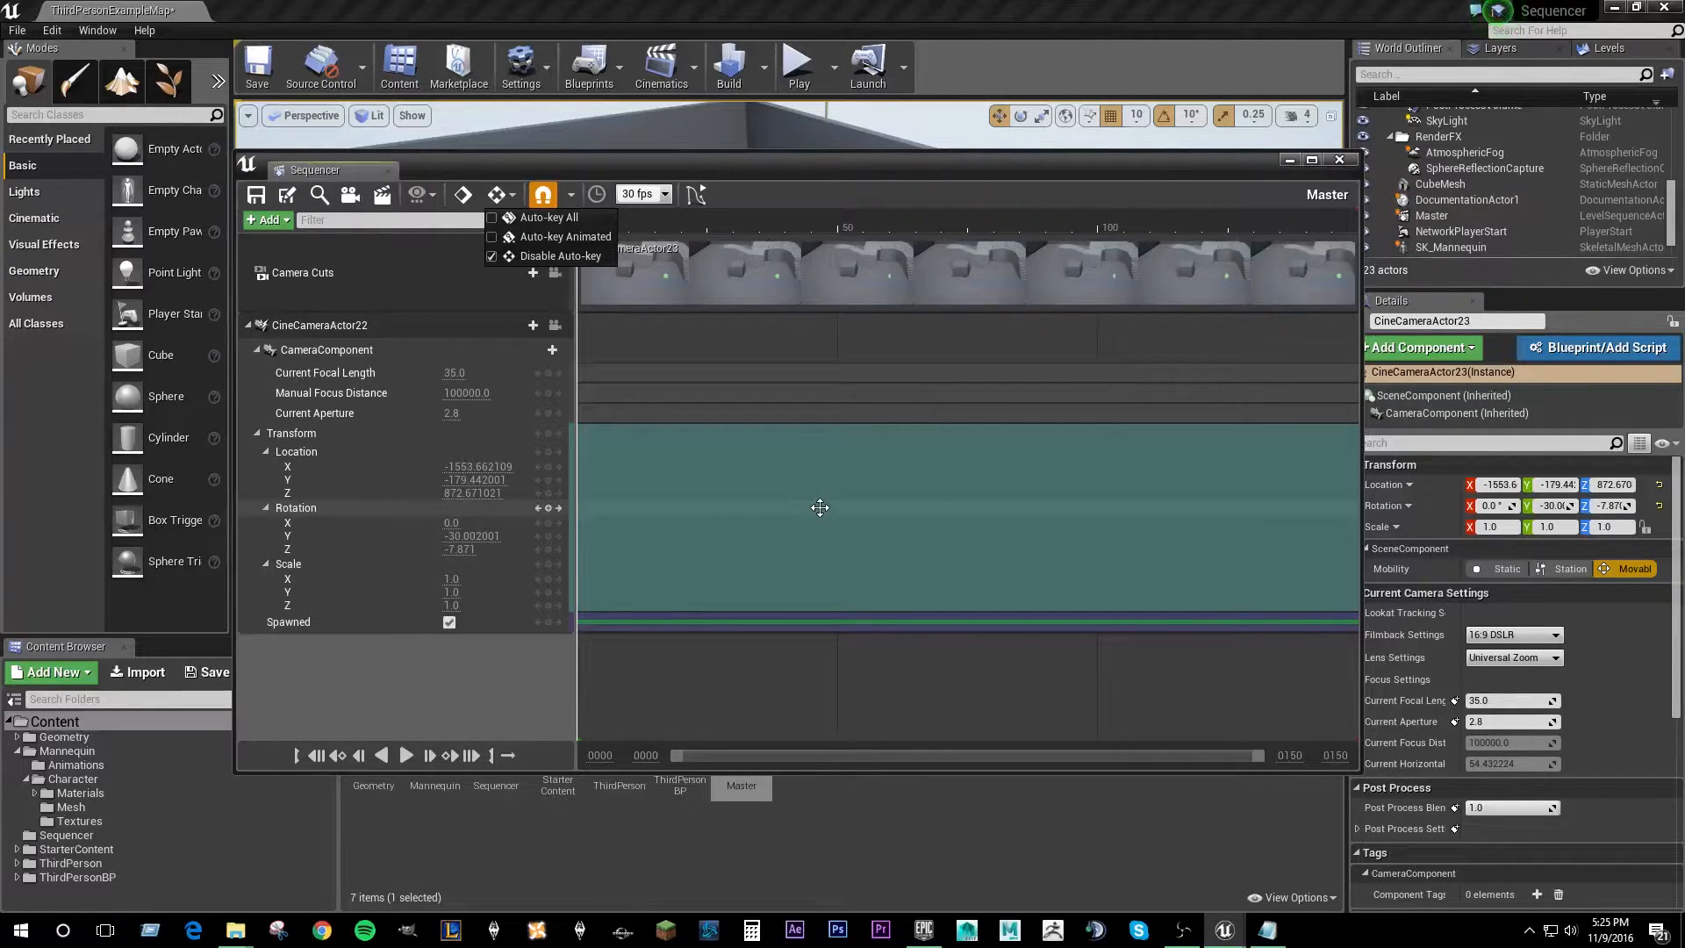
pyautogui.moveTo(567, 236)
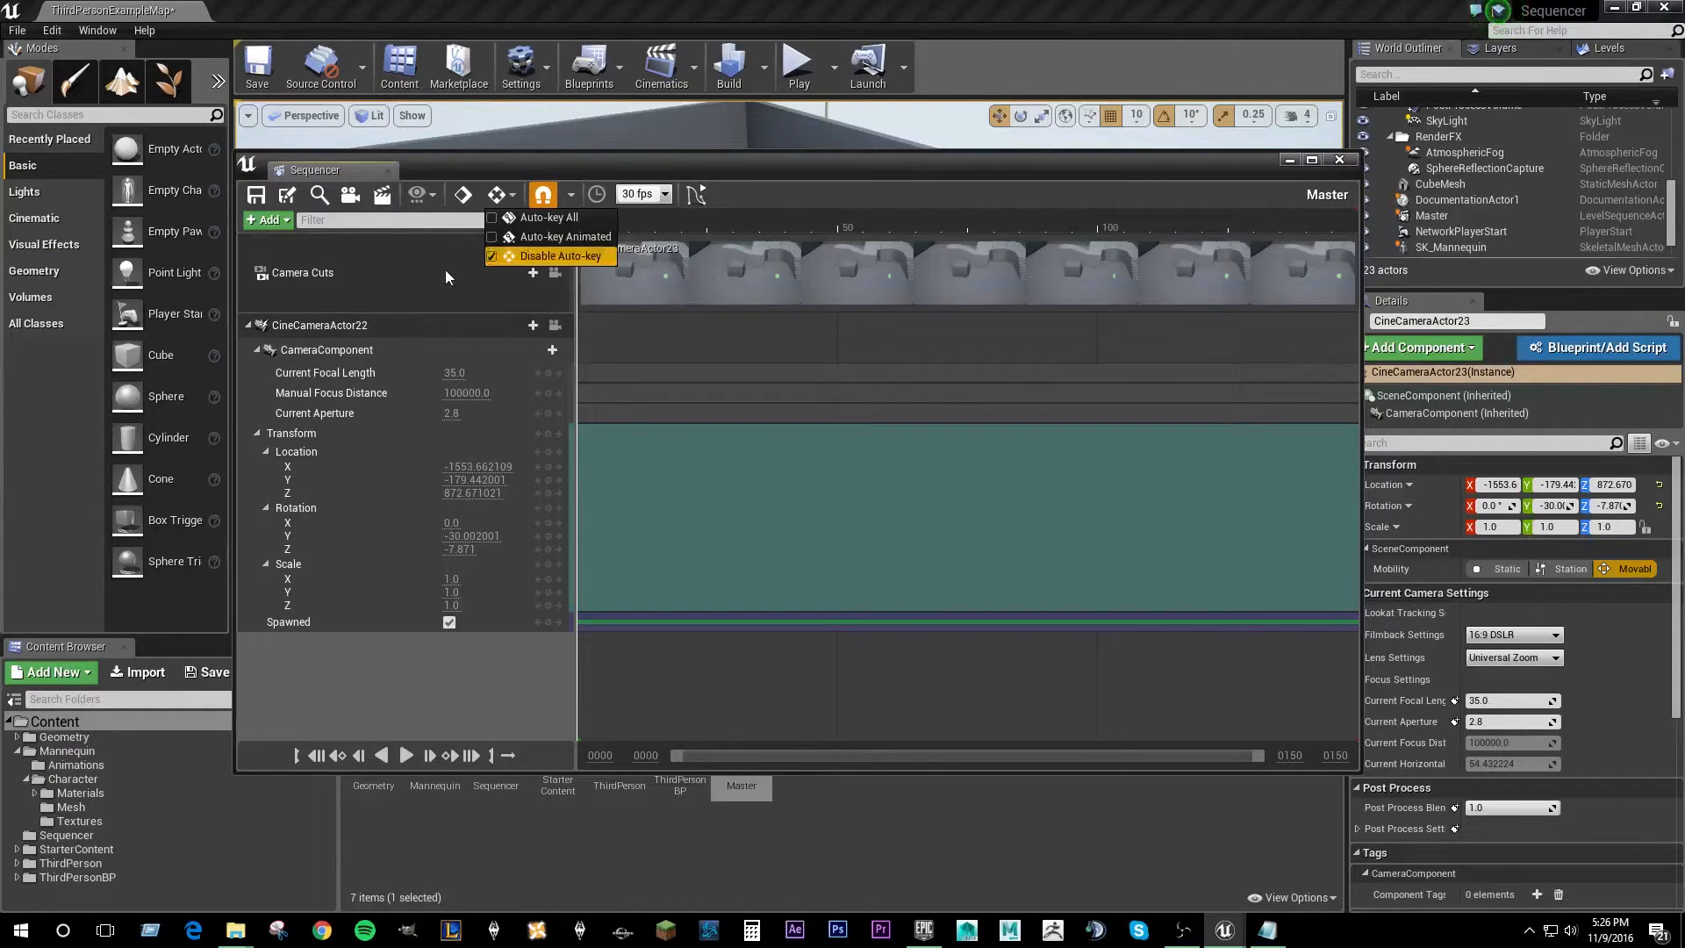
# - Choose Disable Auto-key from the Sequencer's Auto-key dropdown
pyautogui.click(642, 194)
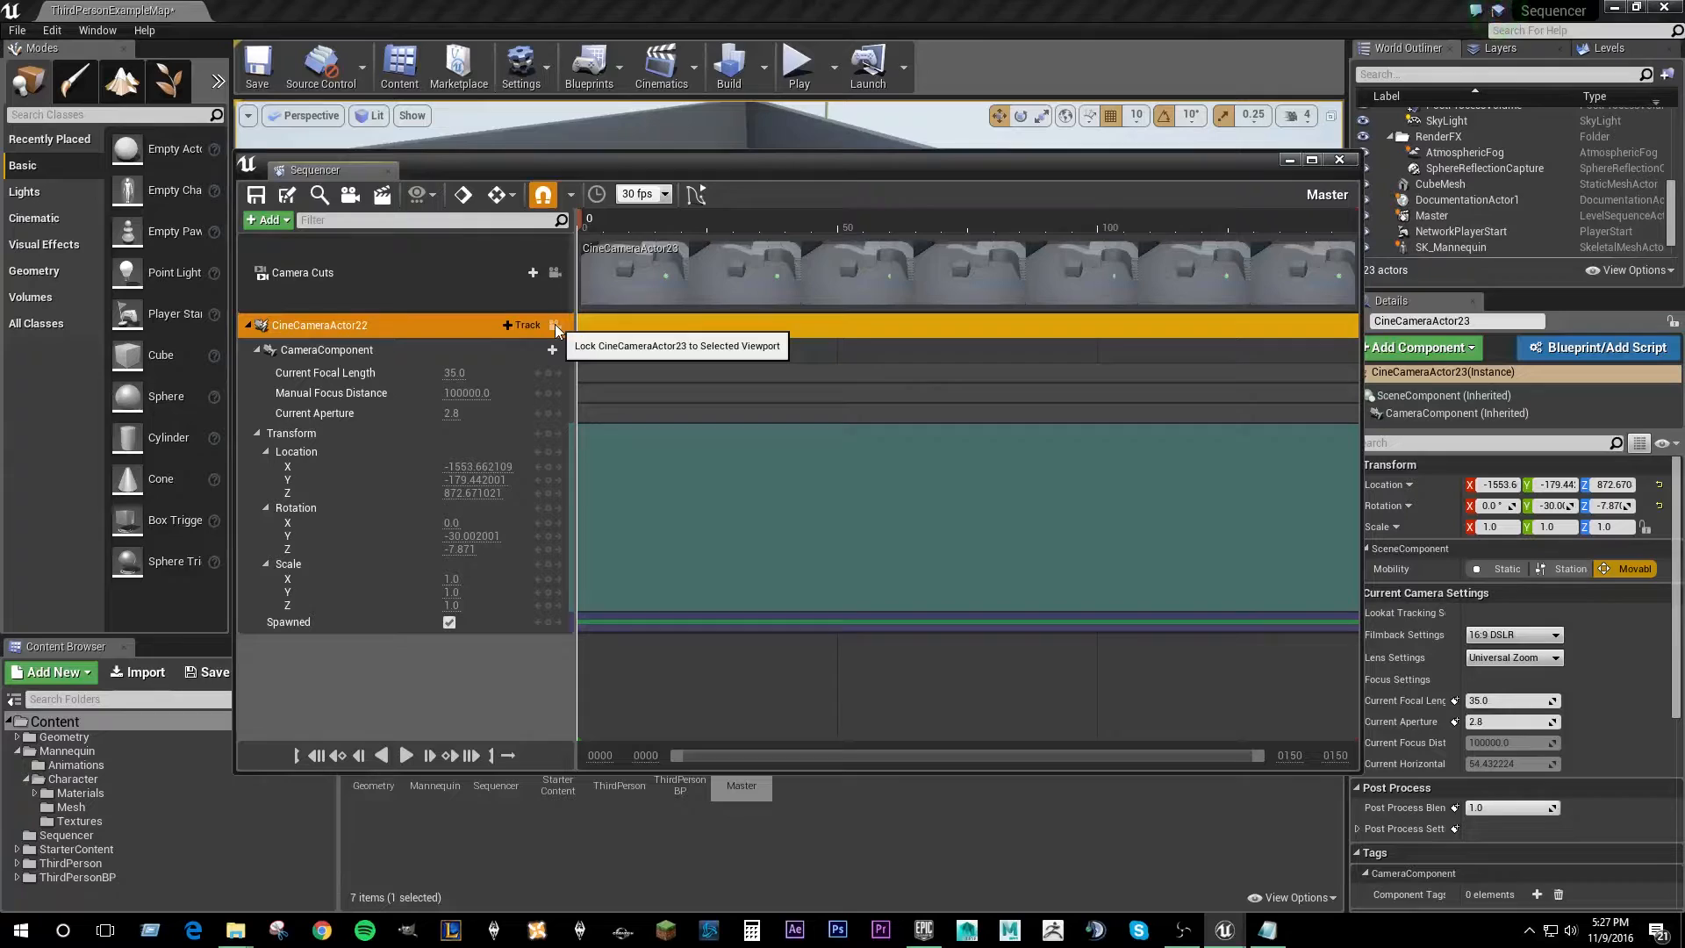
pyautogui.moveTo(671, 179)
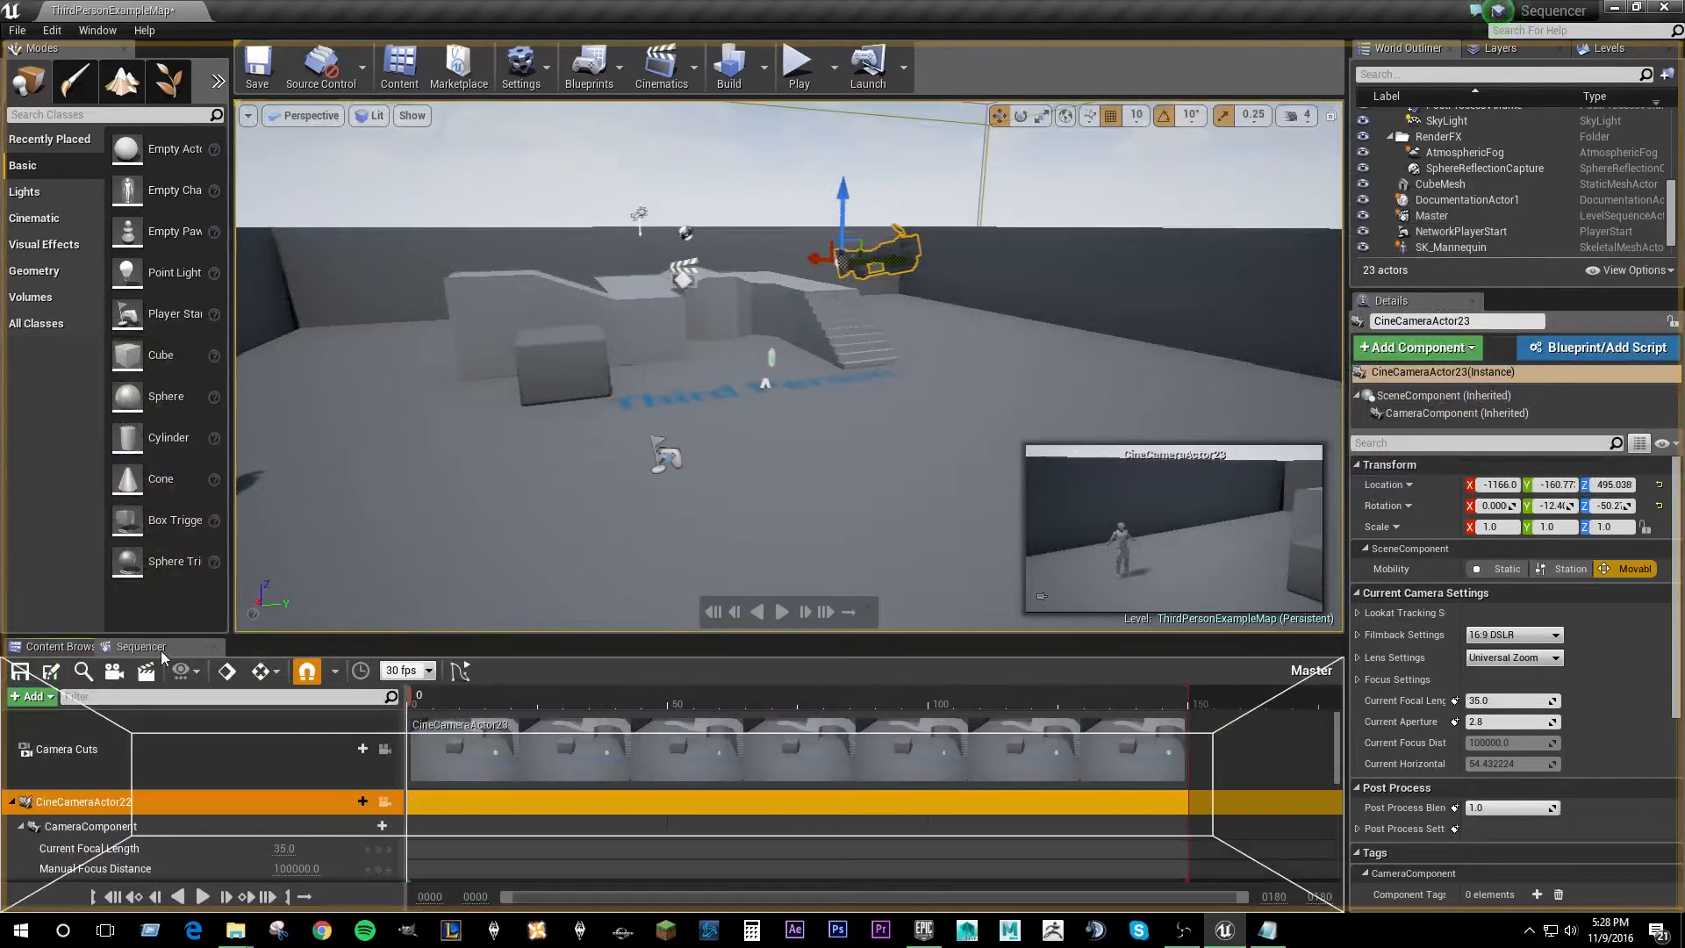
# - Bring the Content Browser tab back into view in the bottom panel
pyautogui.click(60, 646)
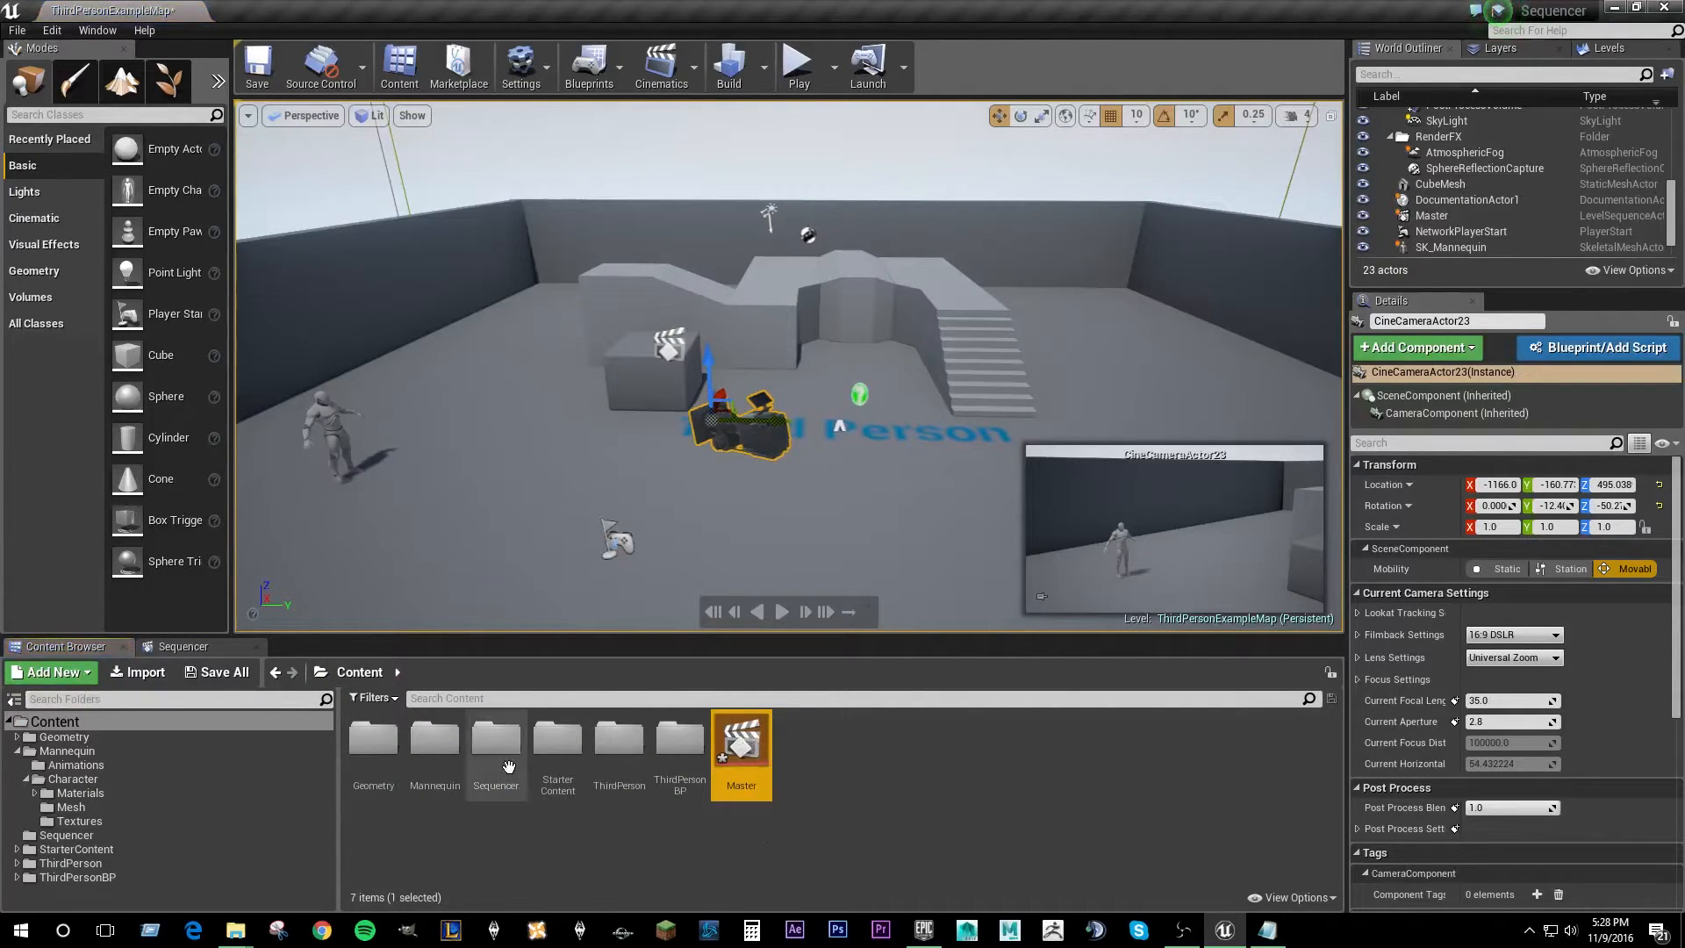
# - Open the Sequencer content folder holding the Master sequence
pyautogui.doubleClick(496, 740)
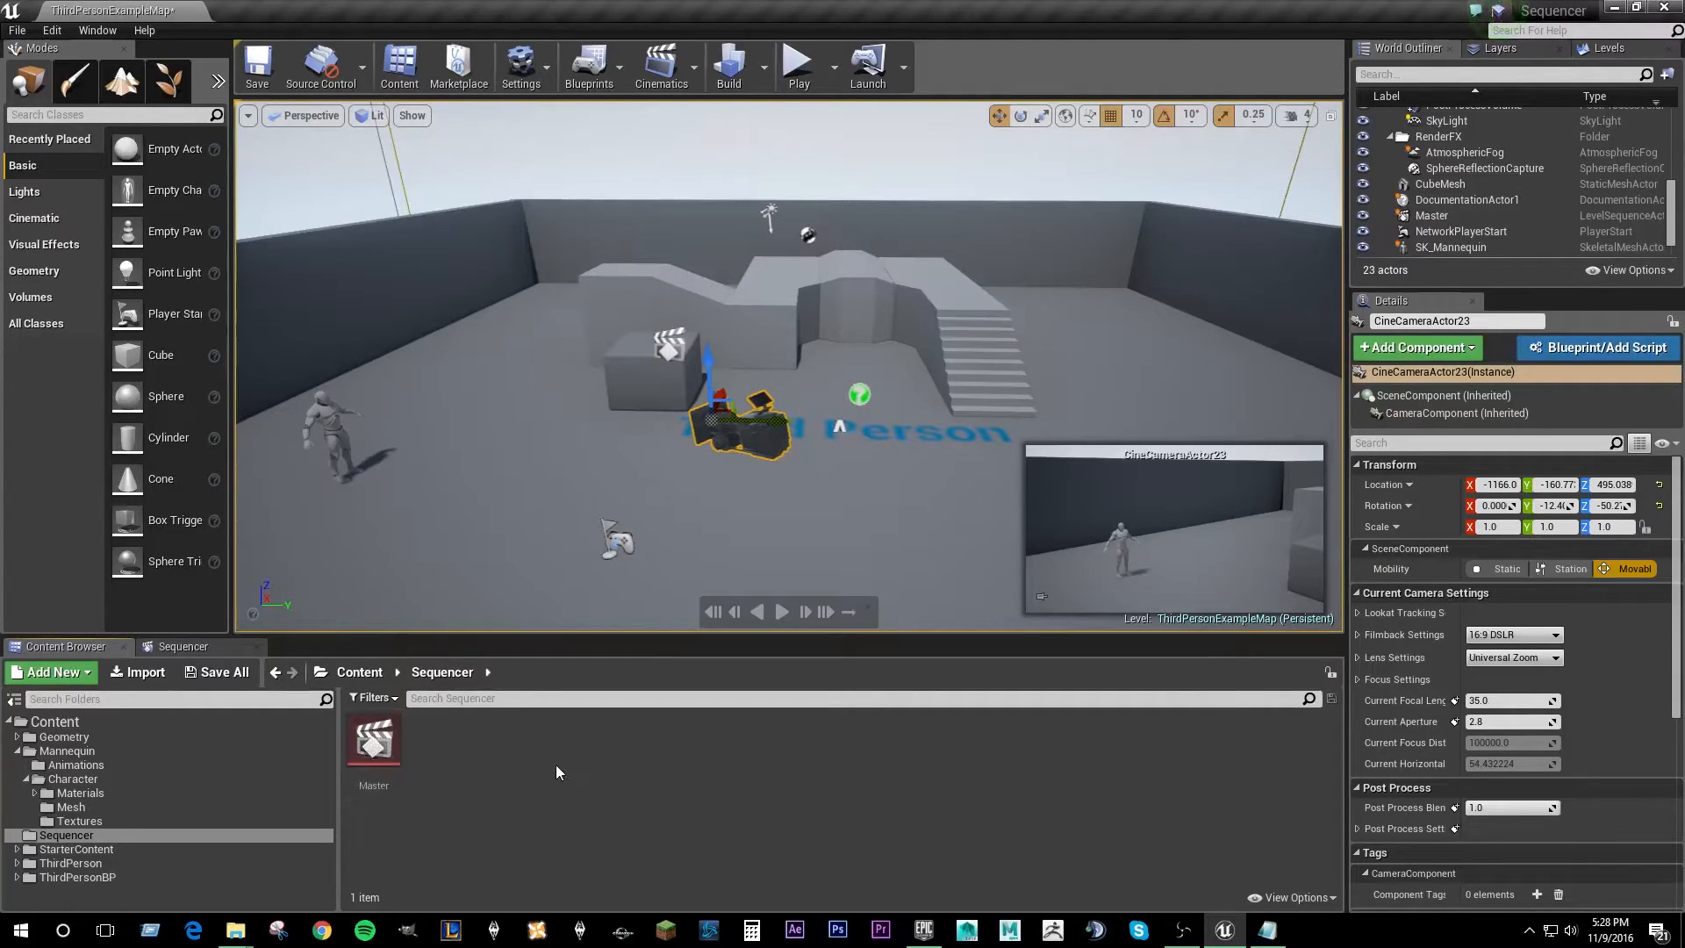
pyautogui.moveTo(375, 750)
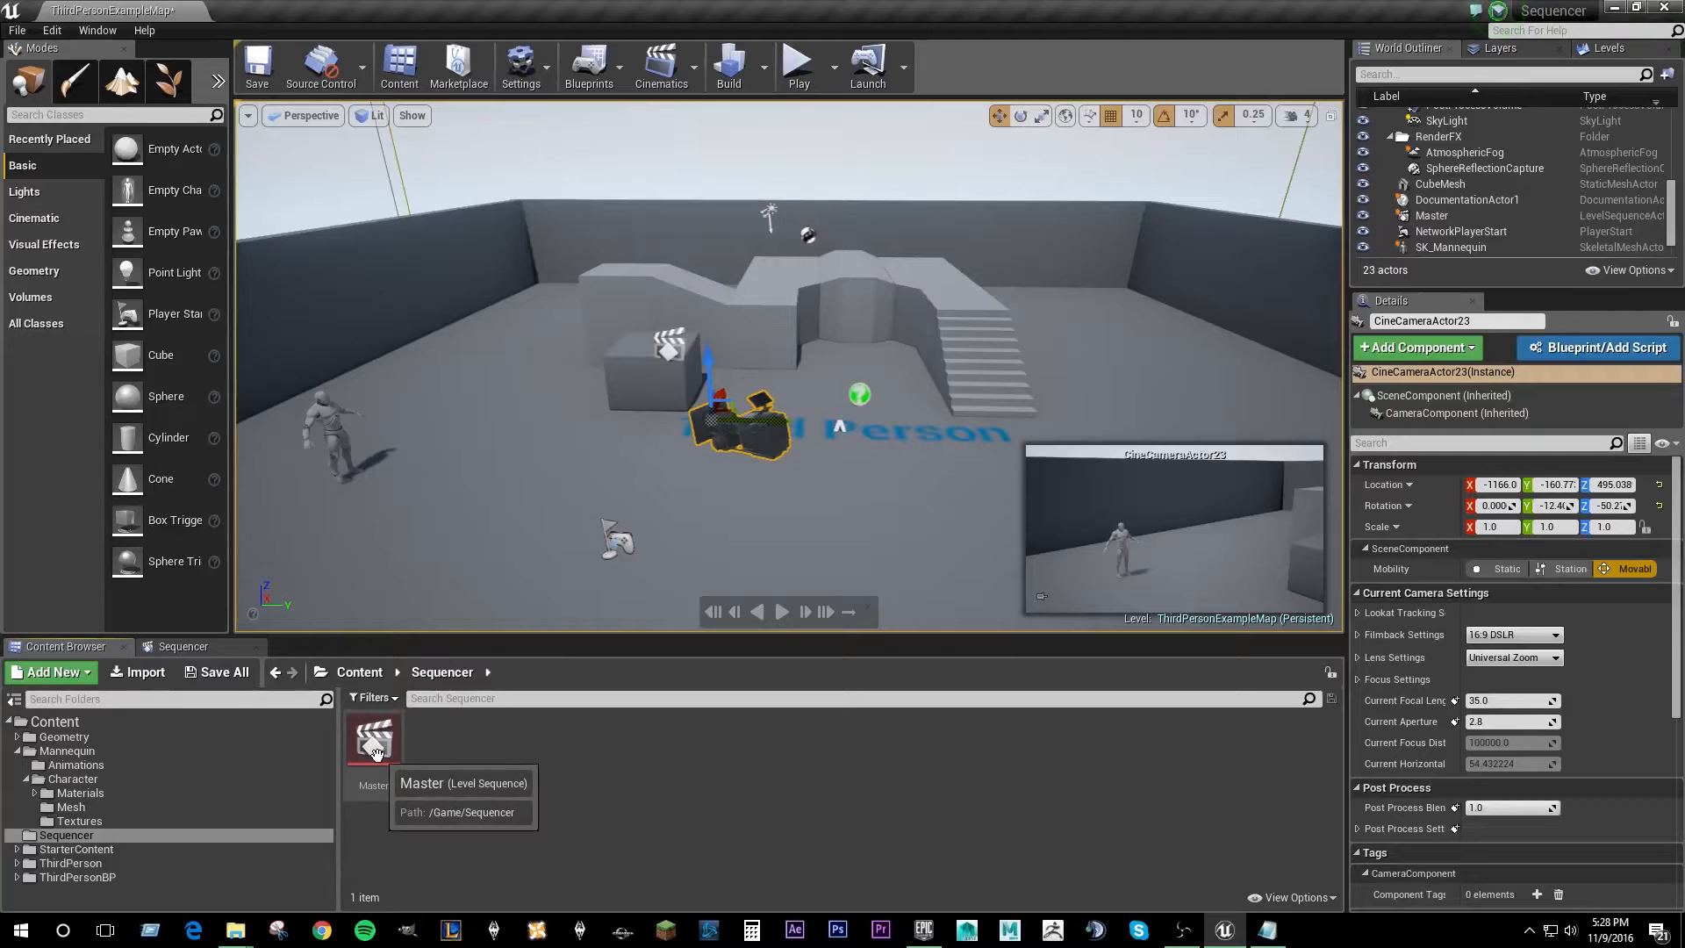
pyautogui.moveTo(503, 797)
pyautogui.write('Shot_01')
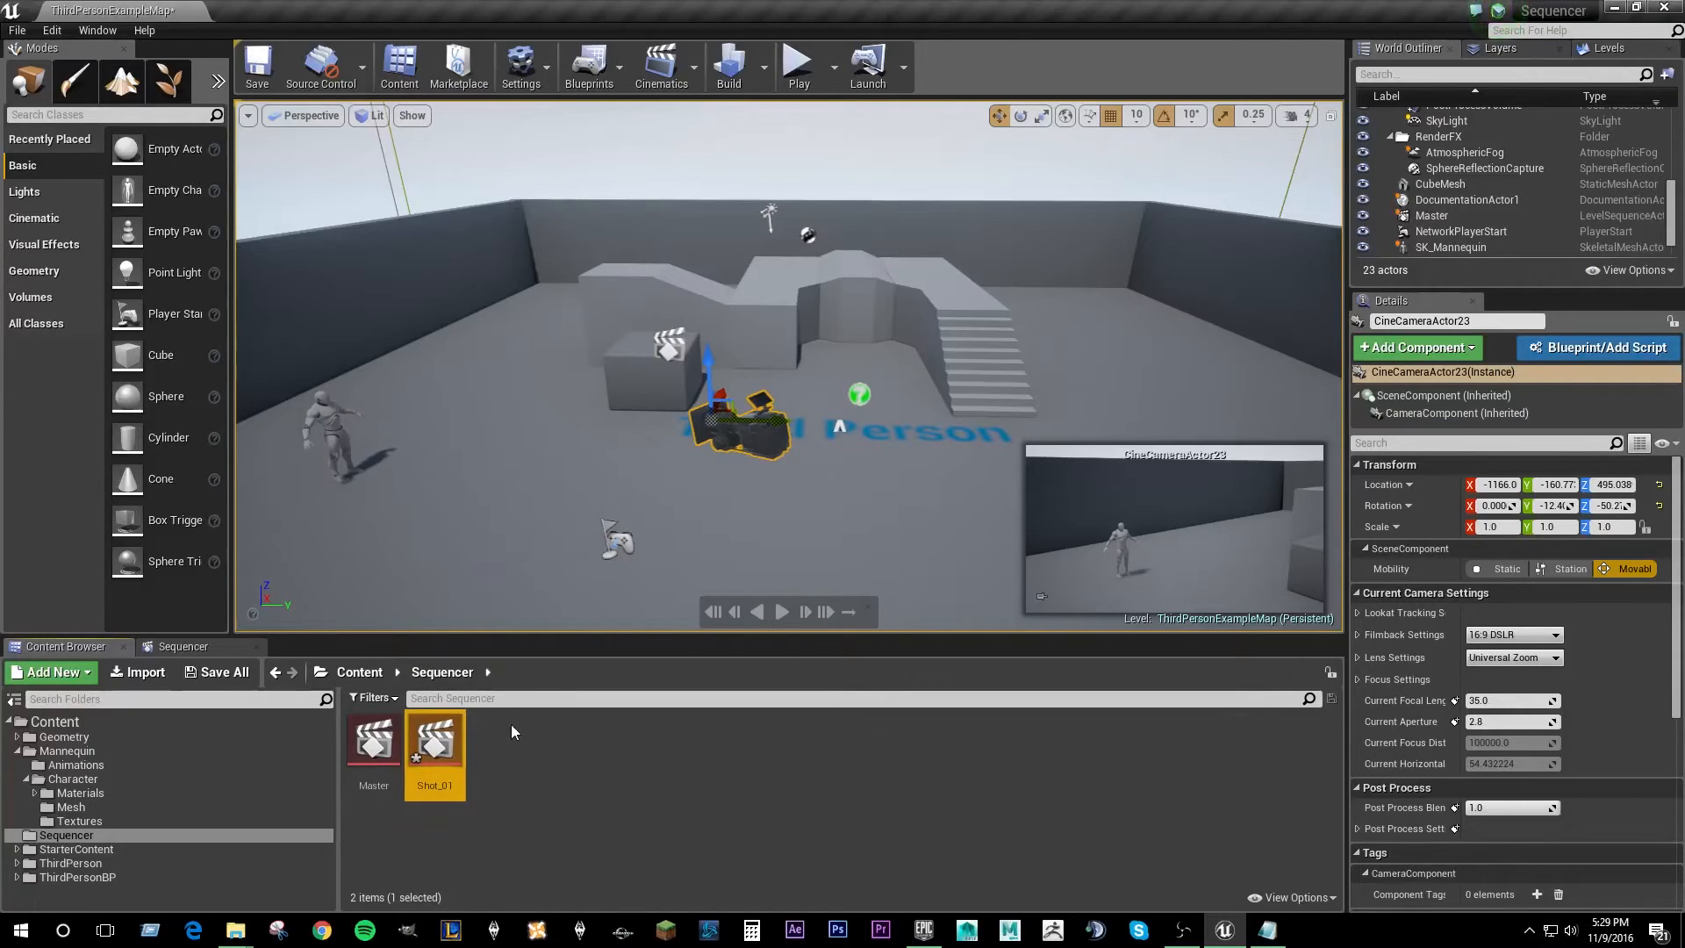
pyautogui.moveTo(592, 756)
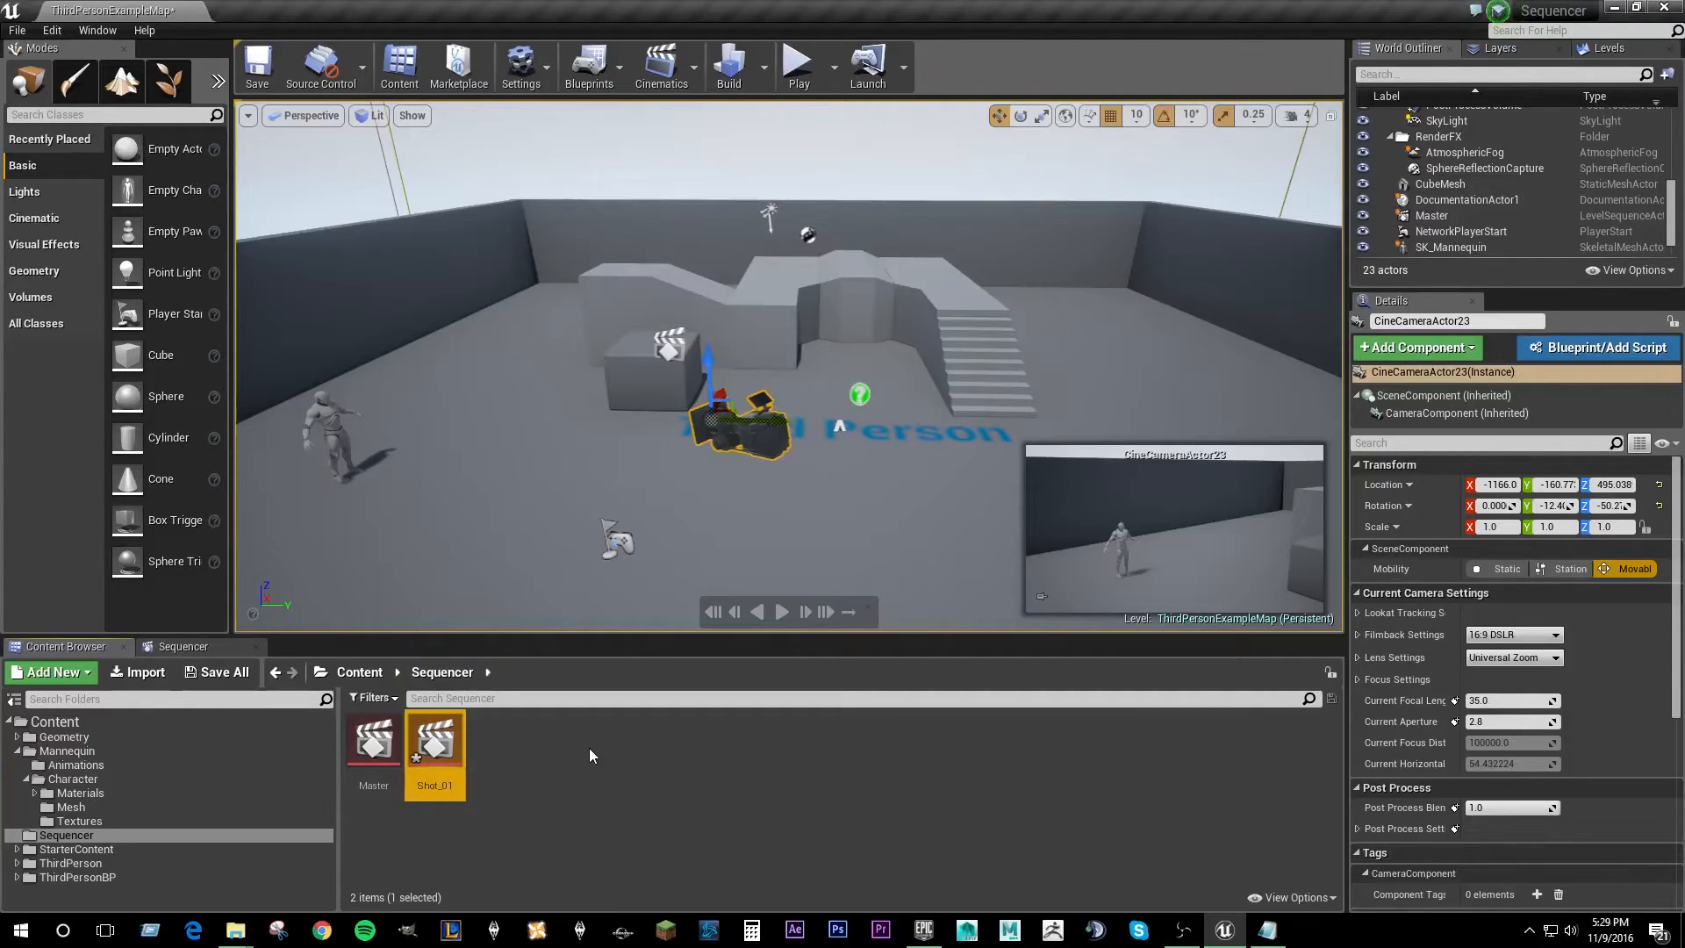
pyautogui.moveTo(643, 753)
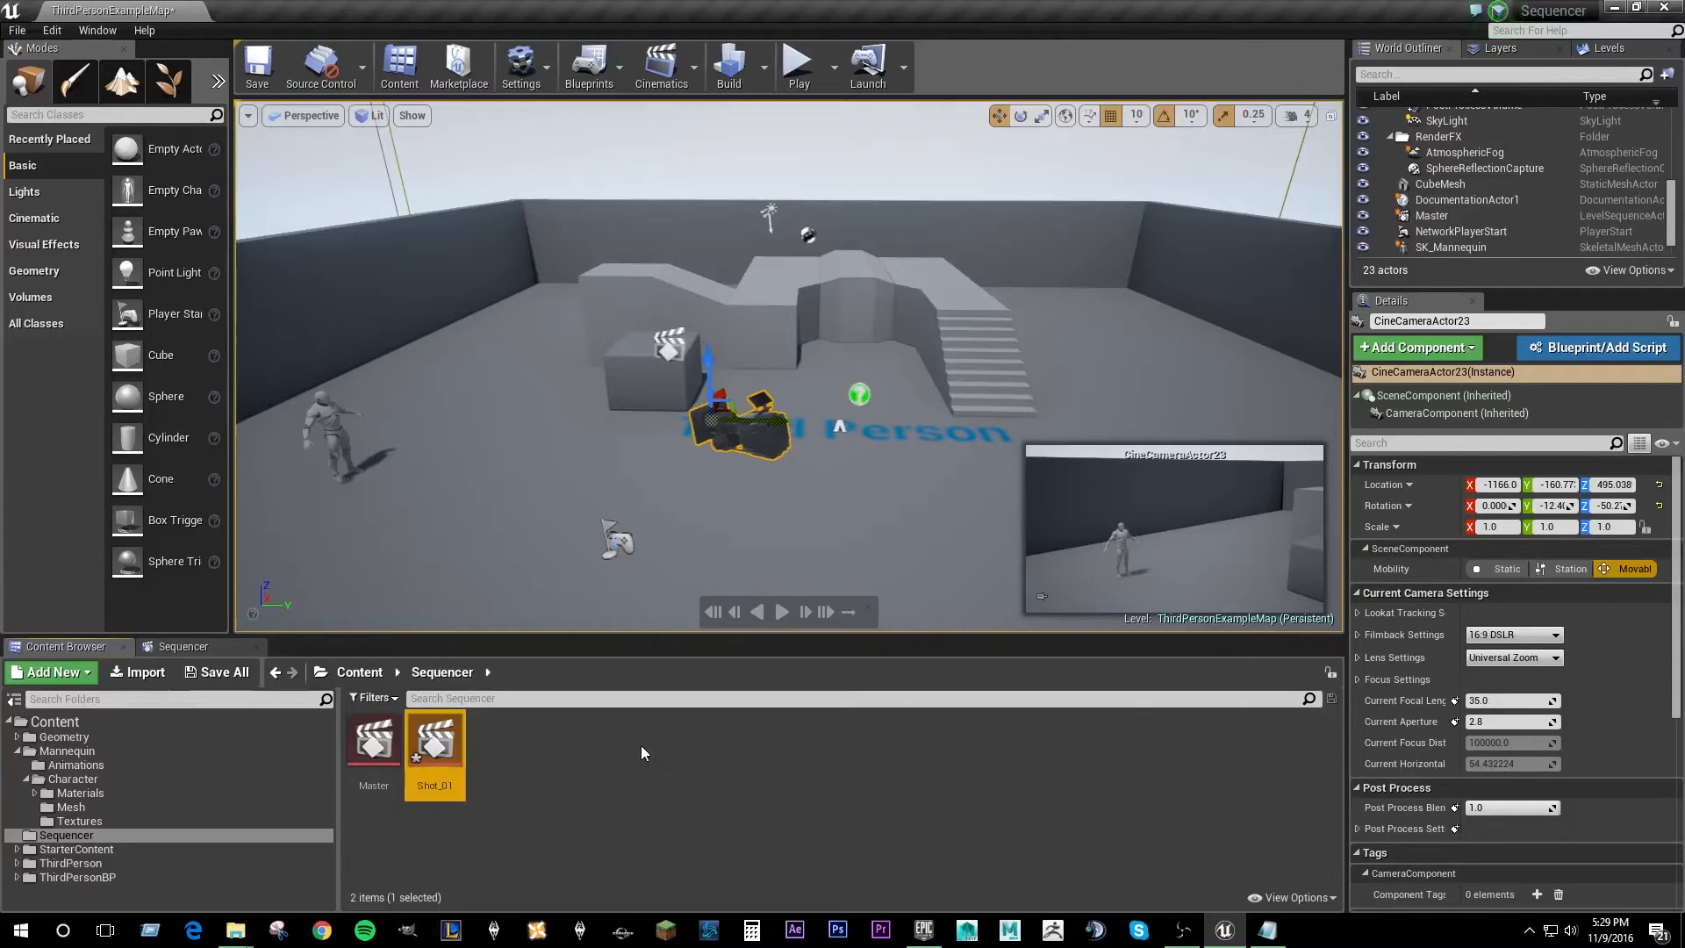
# - Open the Shot_01 asset from the Sequencer folder in Sequencer
pyautogui.doubleClick(434, 739)
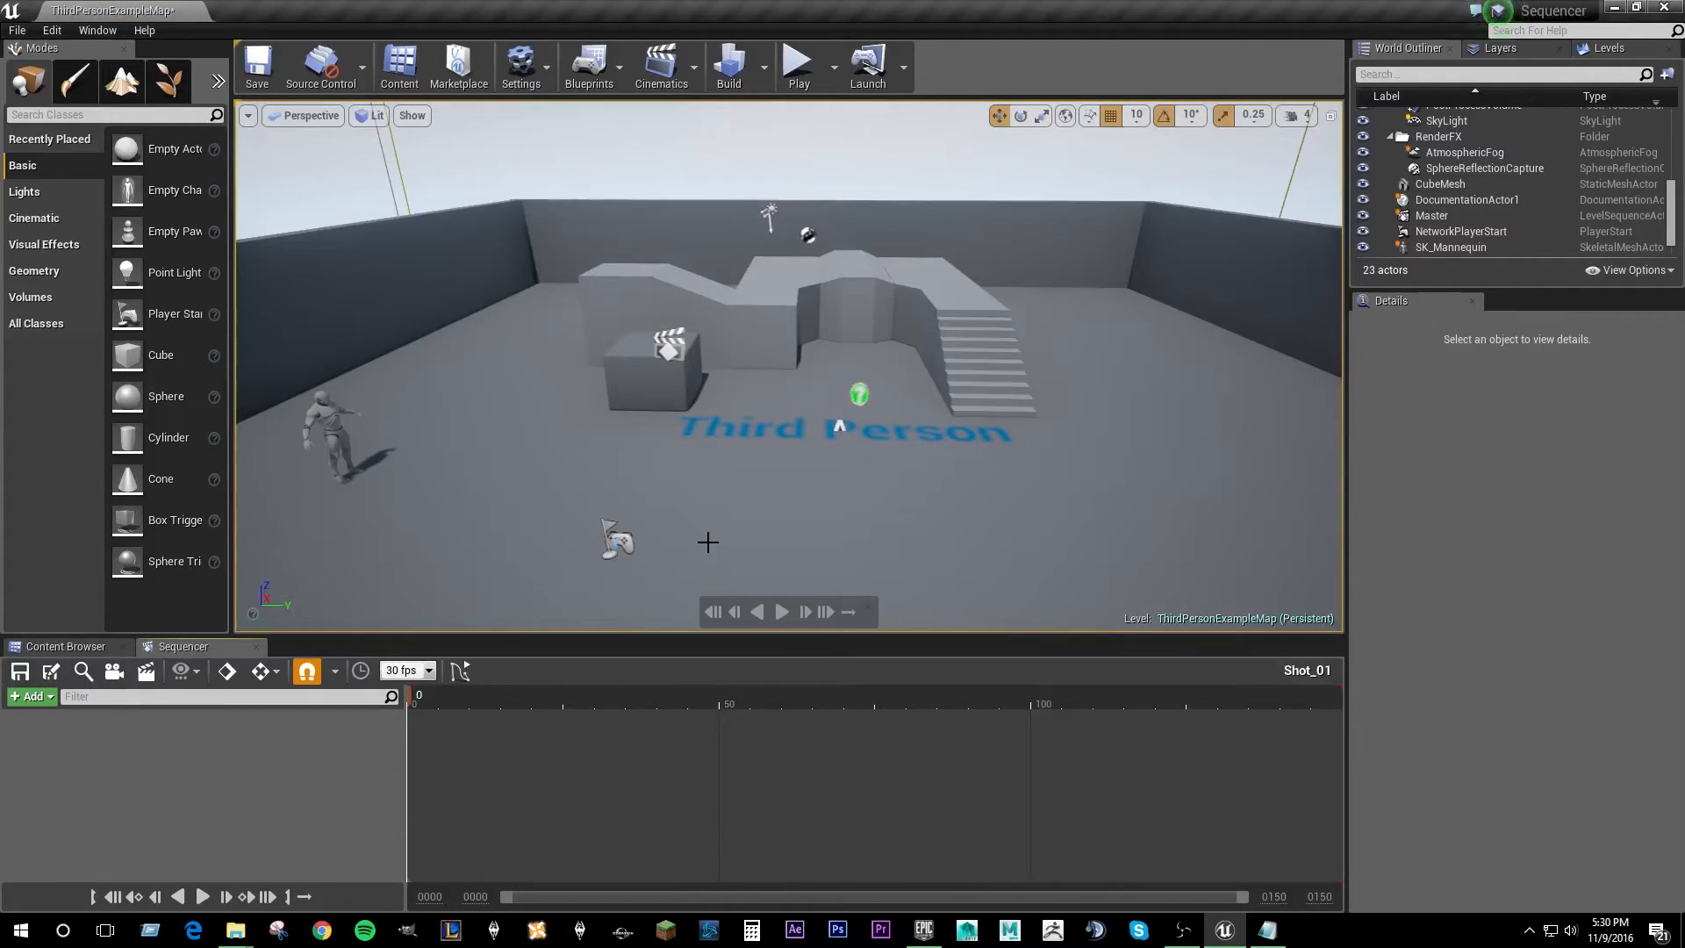
# - Create a cine camera with a Camera Cuts track in Shot_01
pyautogui.click(248, 115)
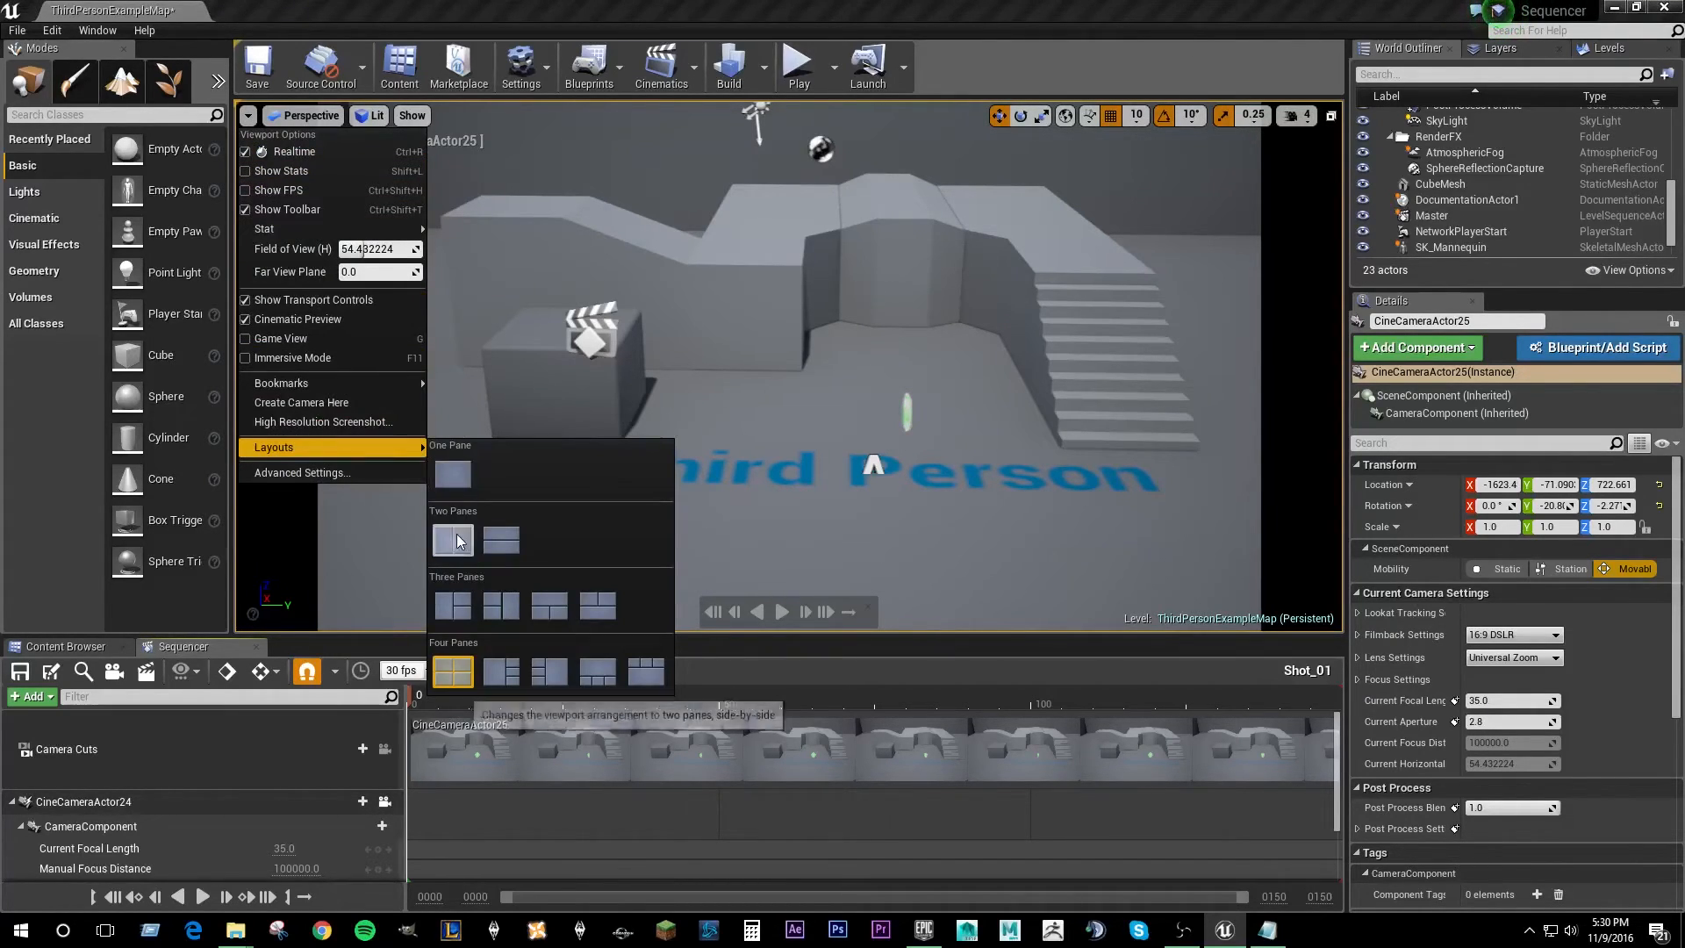
# - Switch the level viewport layout to Two Panes side-by-side
pyautogui.click(453, 538)
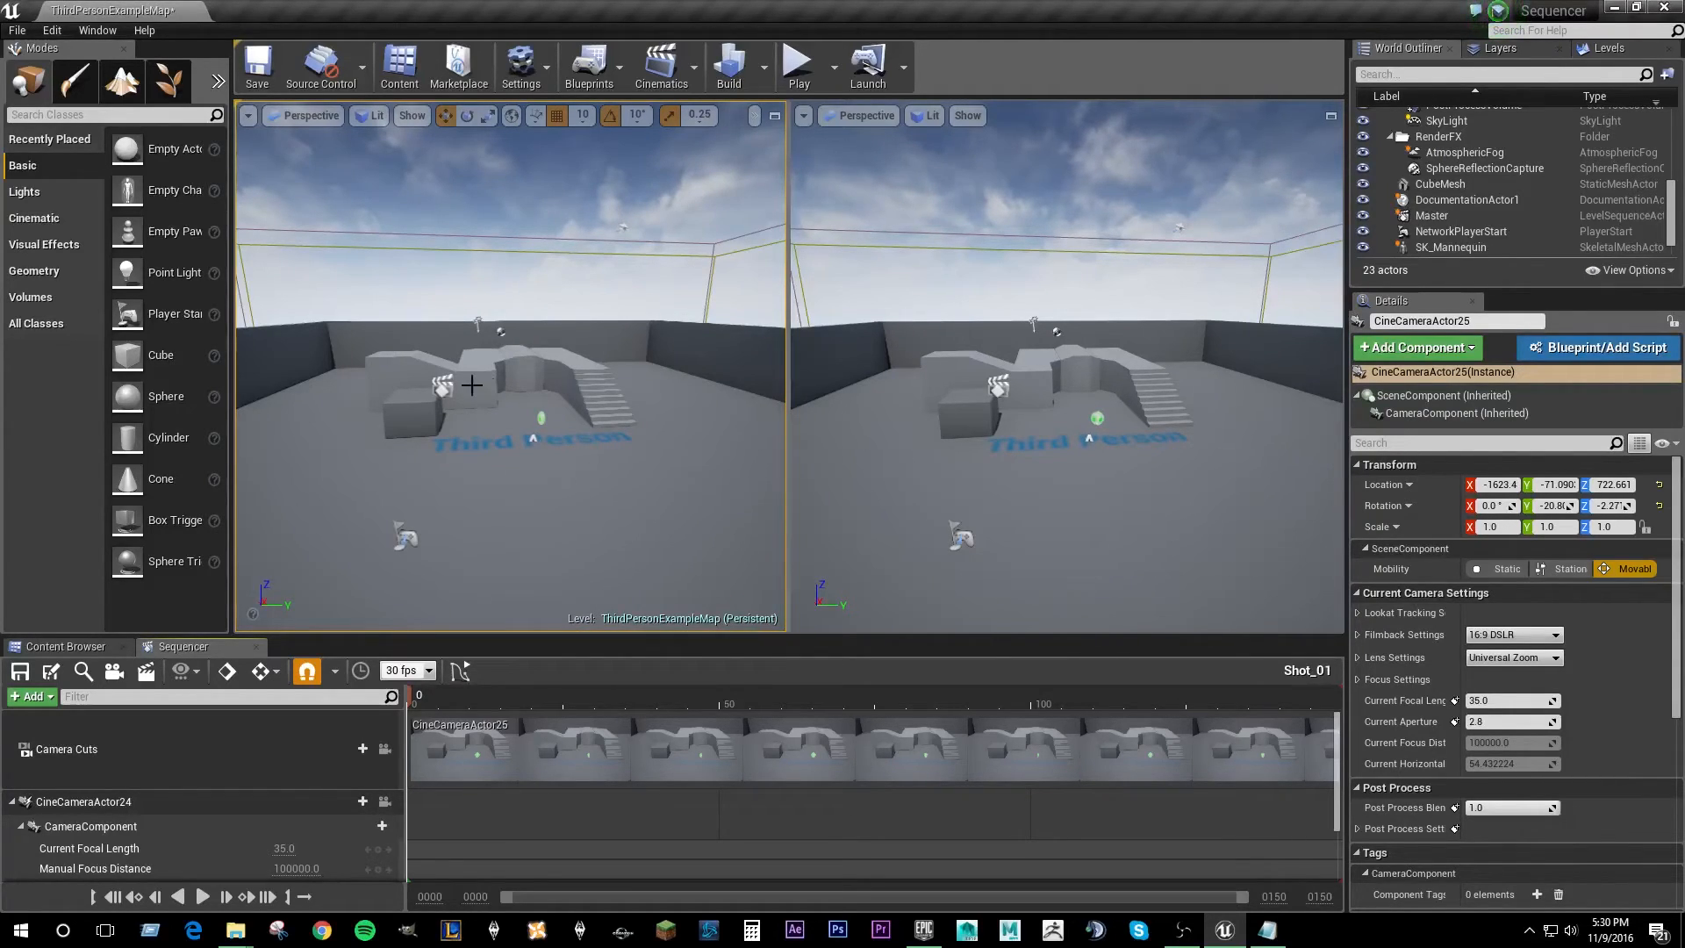